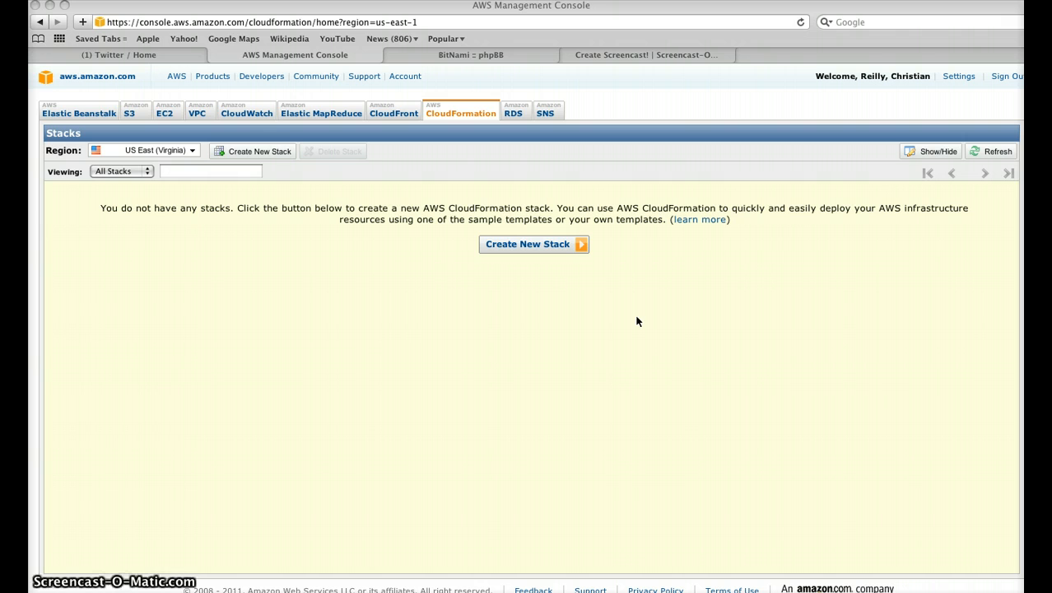
mouse_move(555, 76)
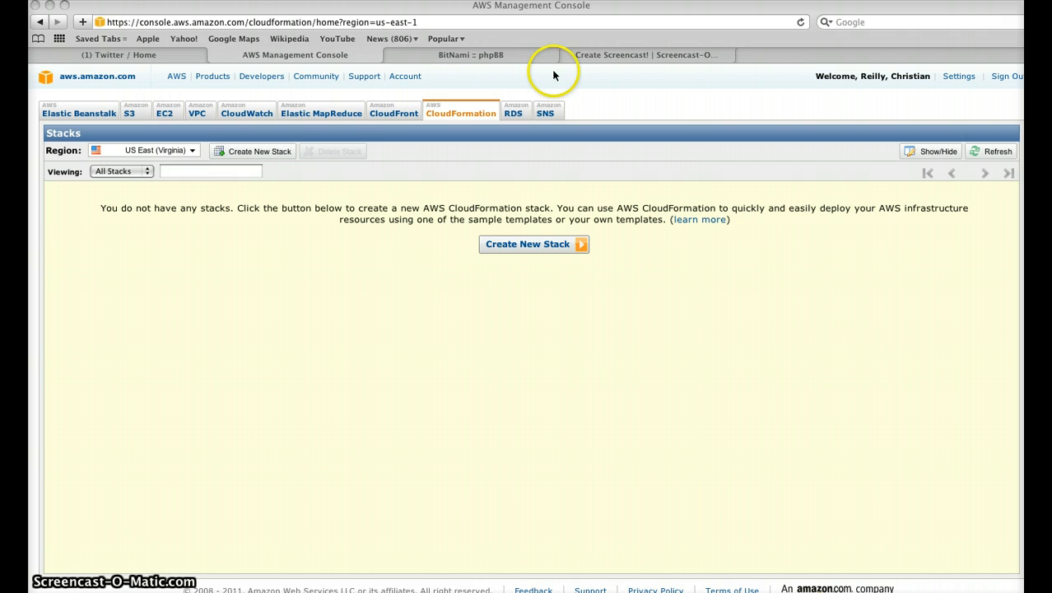
mouse_move(503, 56)
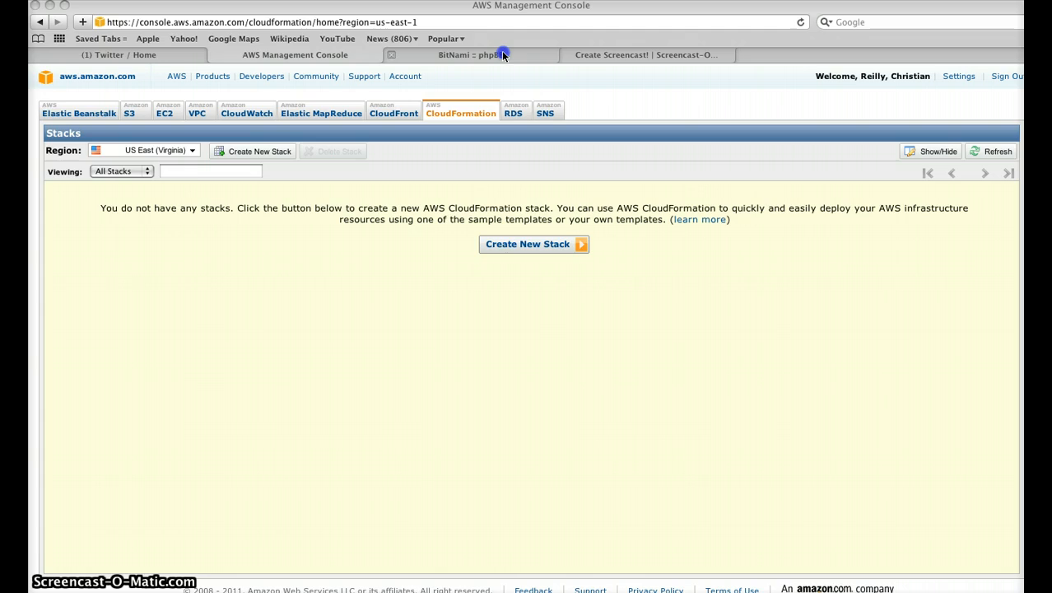
- Locate the Cloud Formation template section on the Bitnami phpBB stack page
click(471, 54)
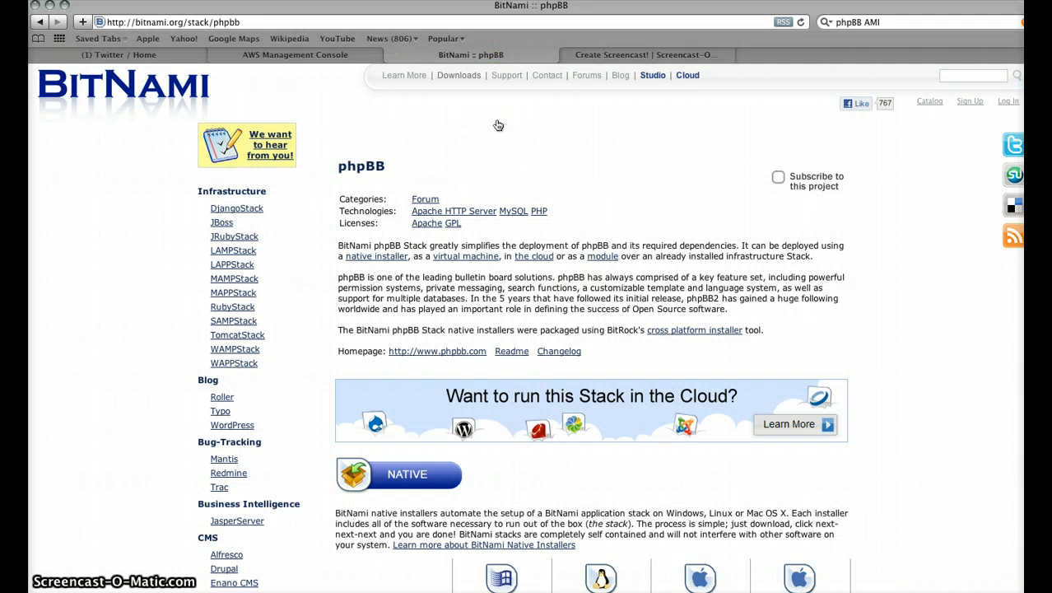
mouse_move(1017, 158)
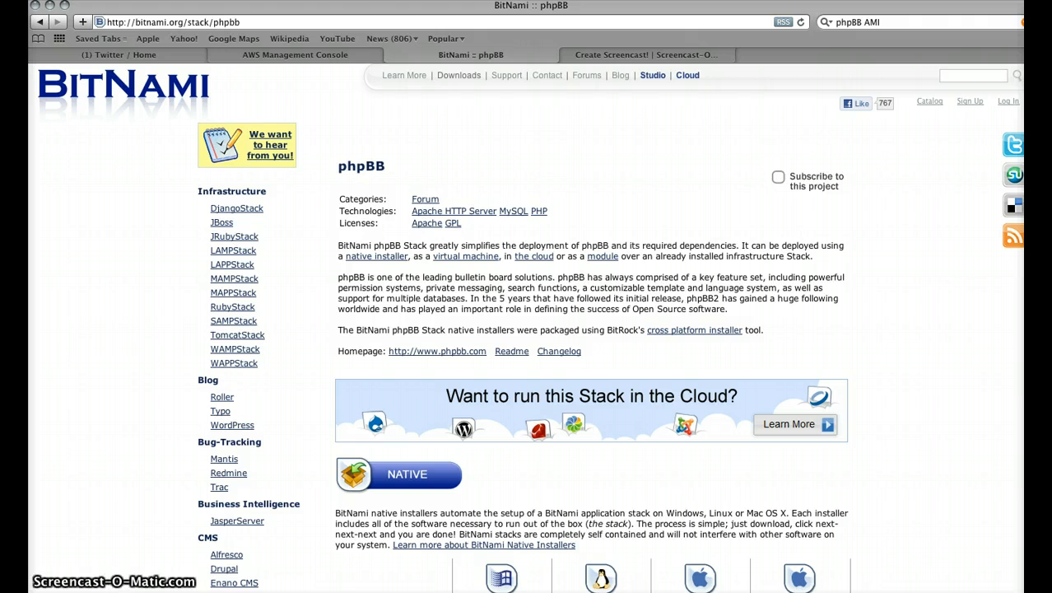
scroll(down, 3)
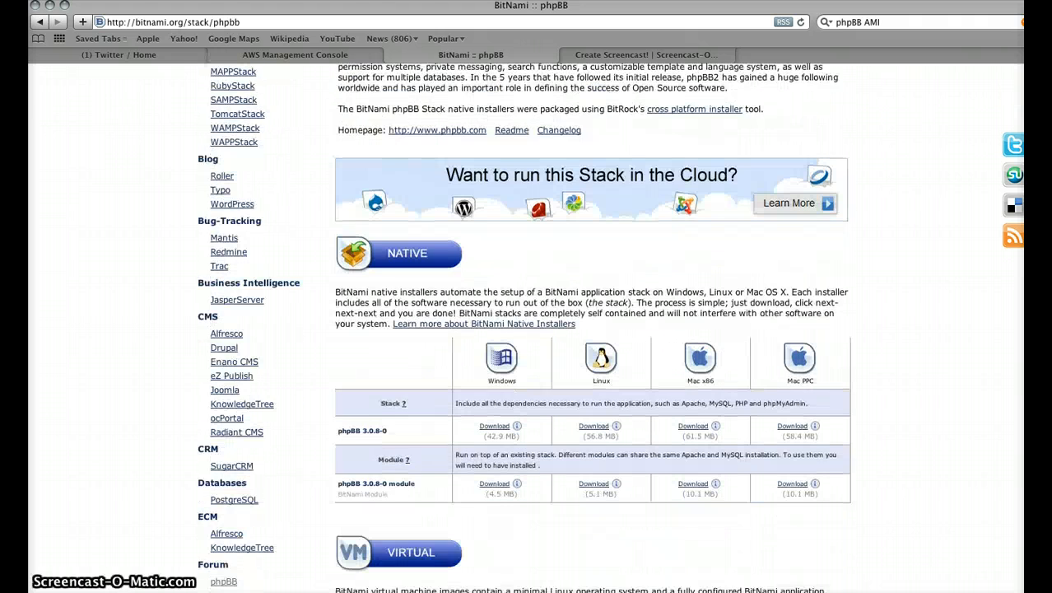
scroll(down, 3)
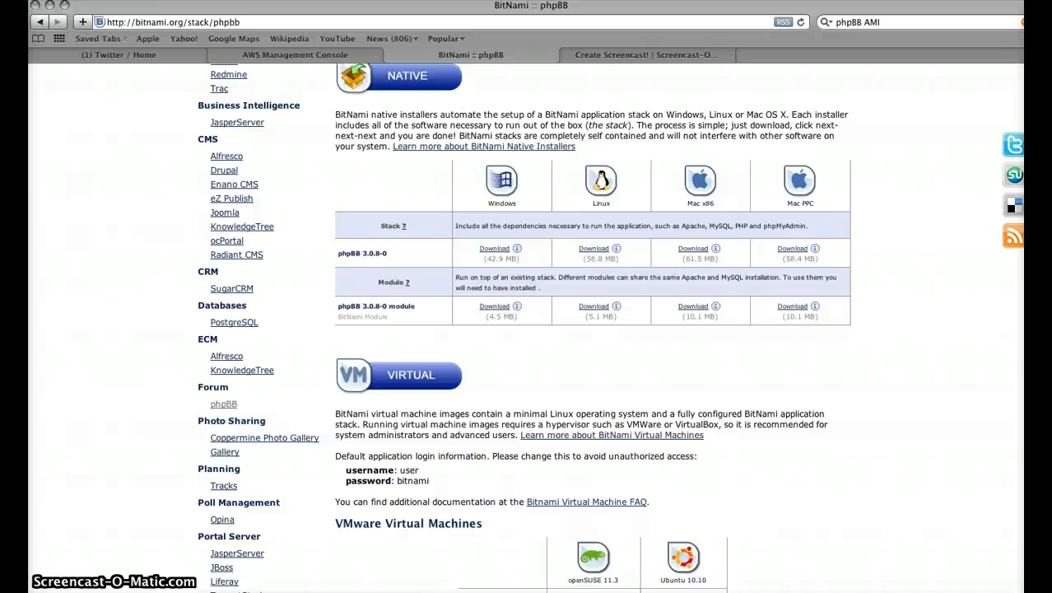
scroll(down, 3)
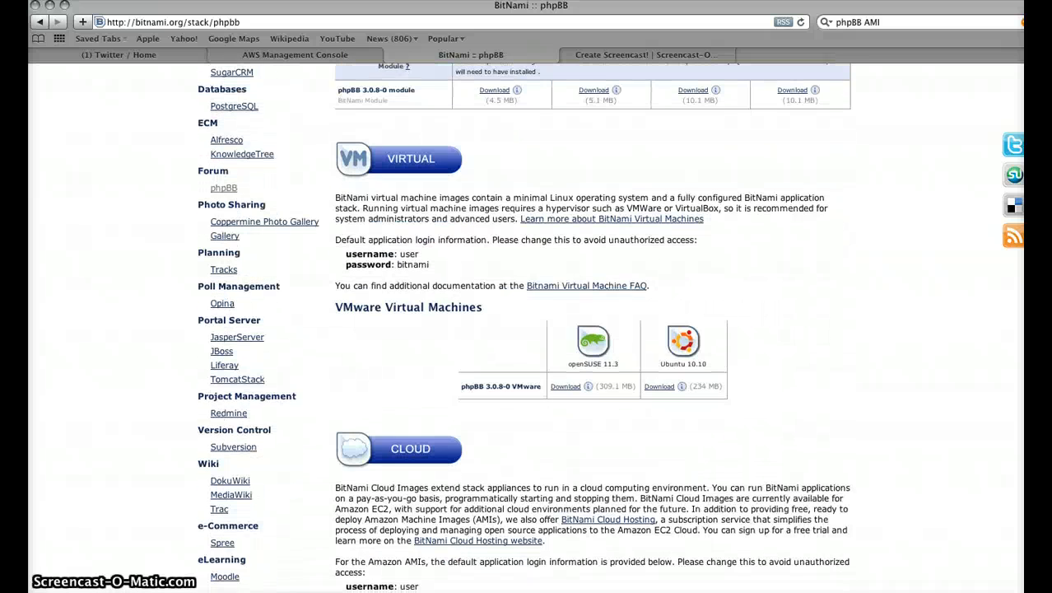
scroll(down, 3)
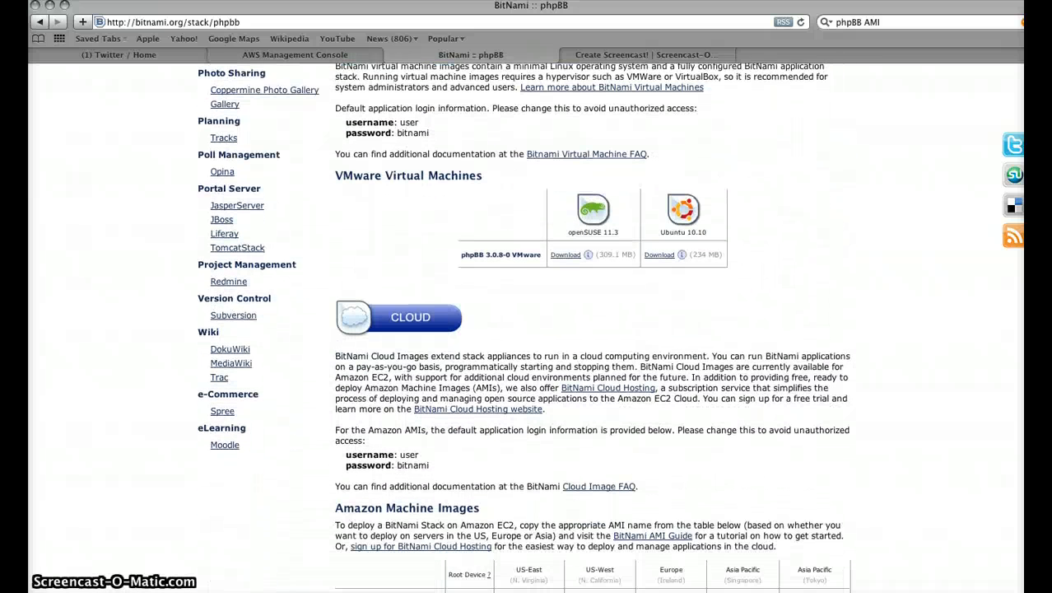
scroll(down, 3)
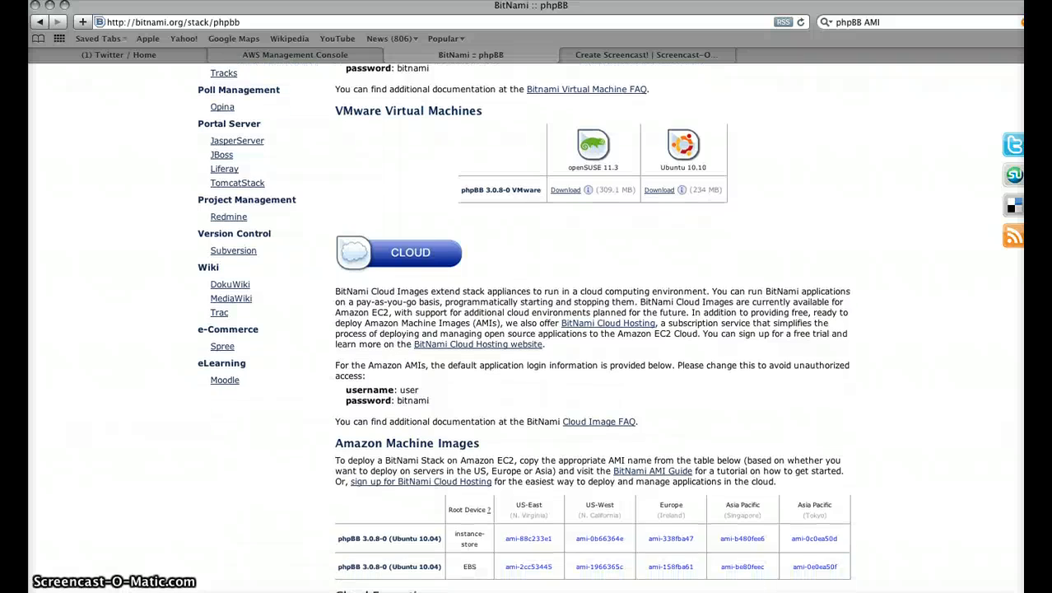
scroll(down, 3)
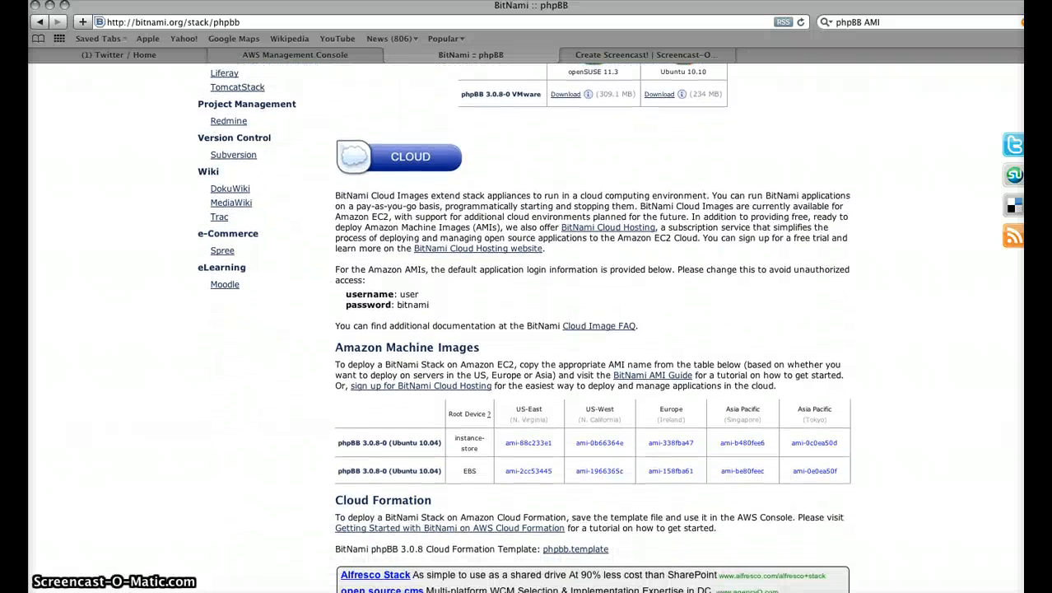
scroll(down, 3)
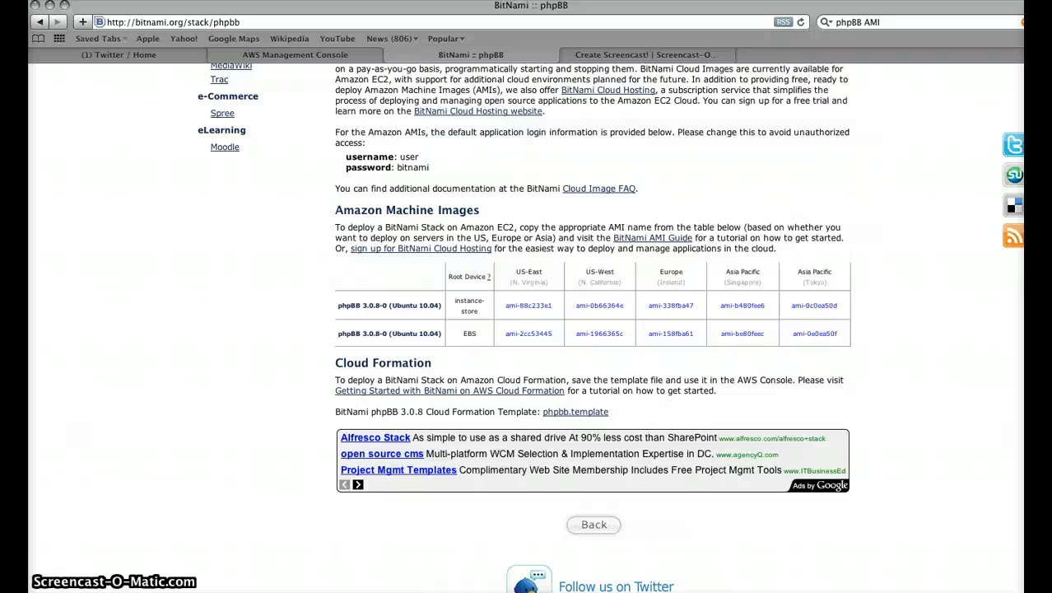
scroll(down, 3)
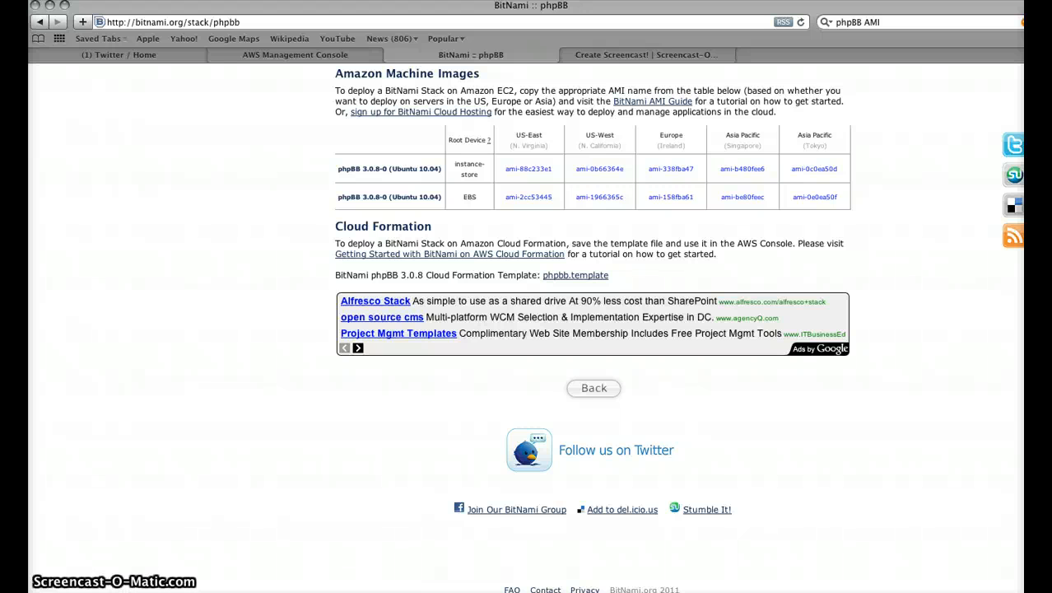
mouse_move(676, 287)
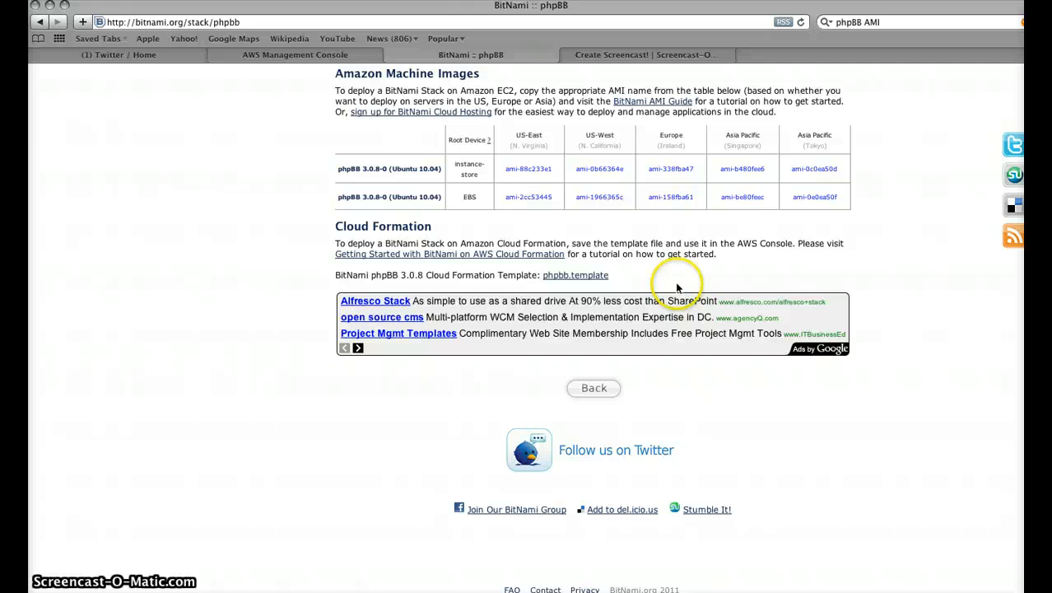
mouse_move(678, 286)
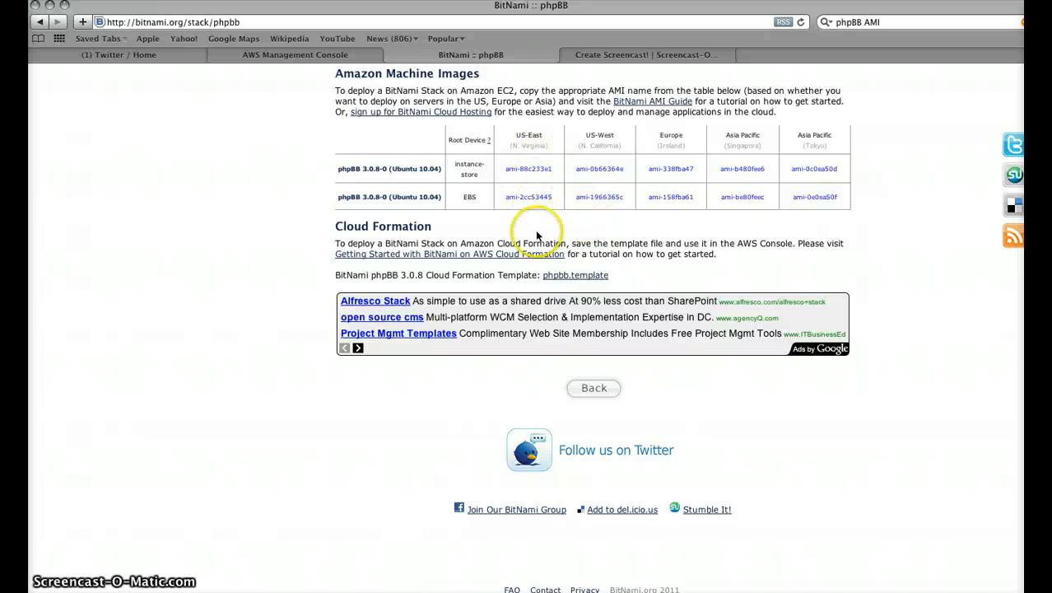
mouse_move(584, 276)
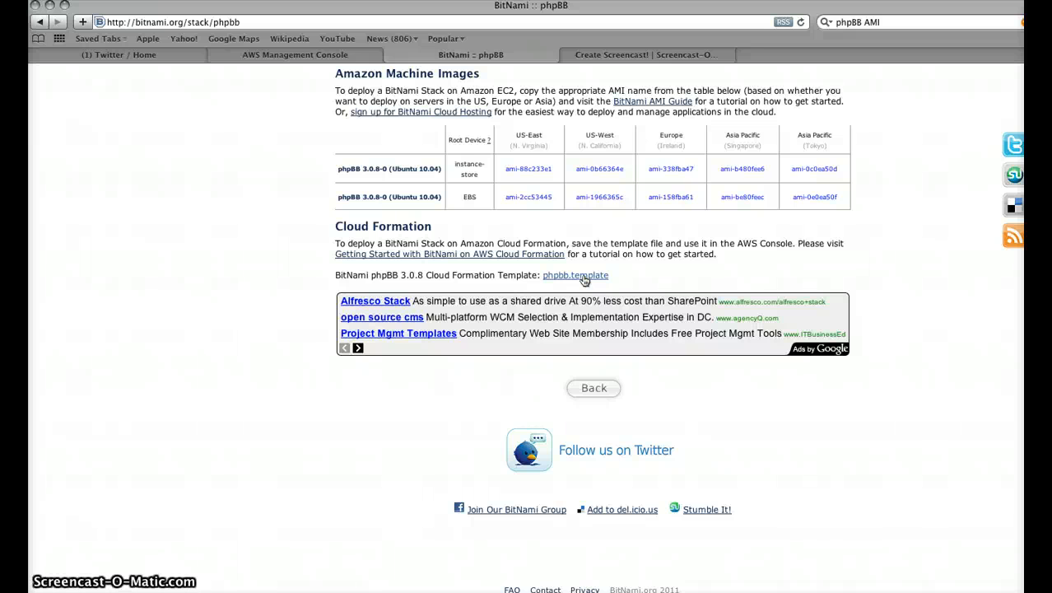
mouse_move(237, 389)
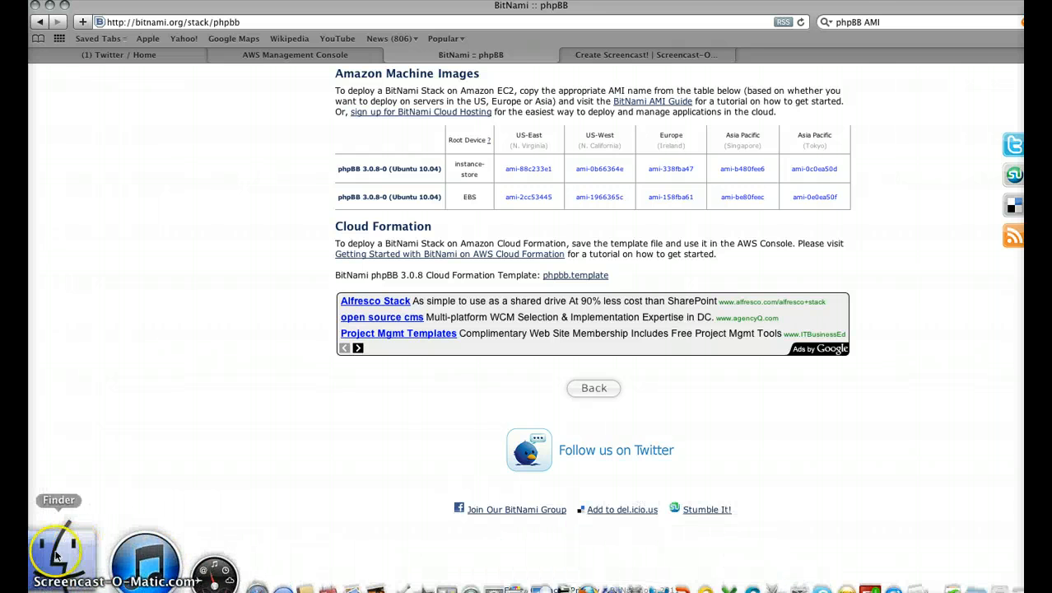
- Confirm phpbb.template is saved in the Work Stuff folder in Finder
click(57, 552)
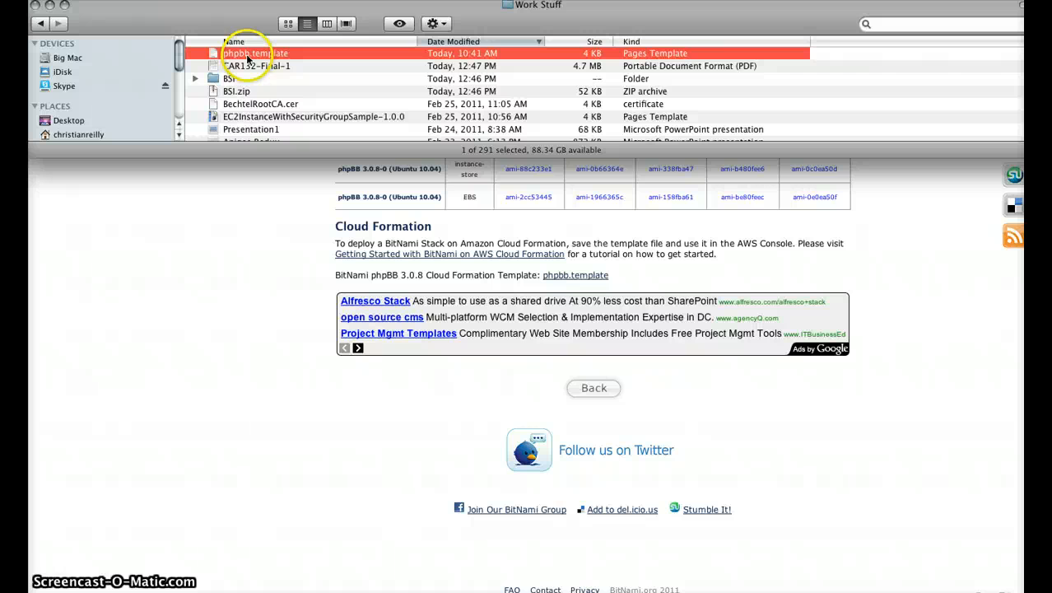
mouse_move(91, 25)
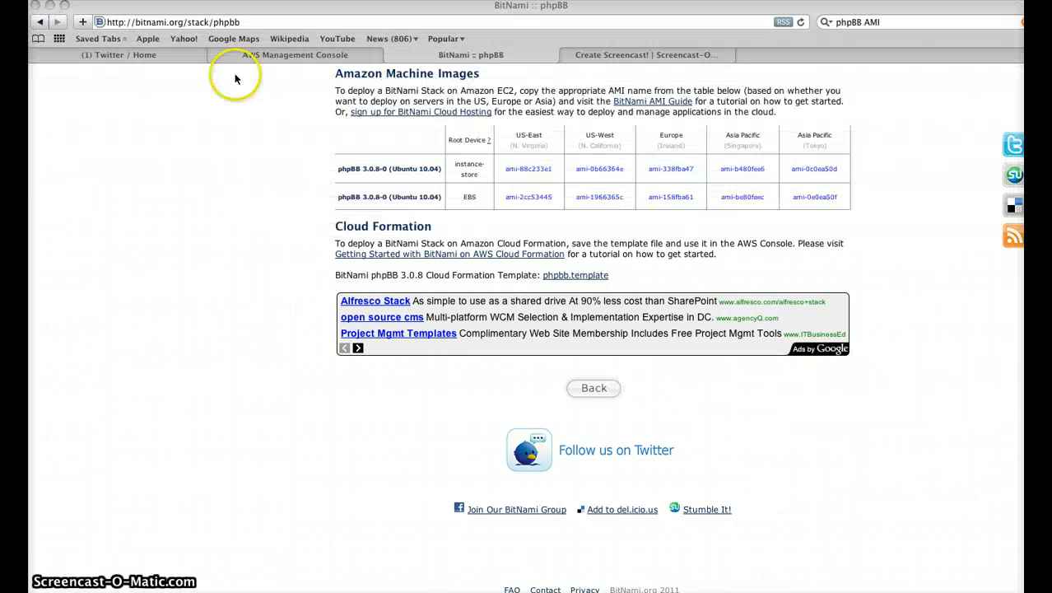
- Return to the CloudFormation Stacks page in the AWS console, still listing no stacks
click(293, 55)
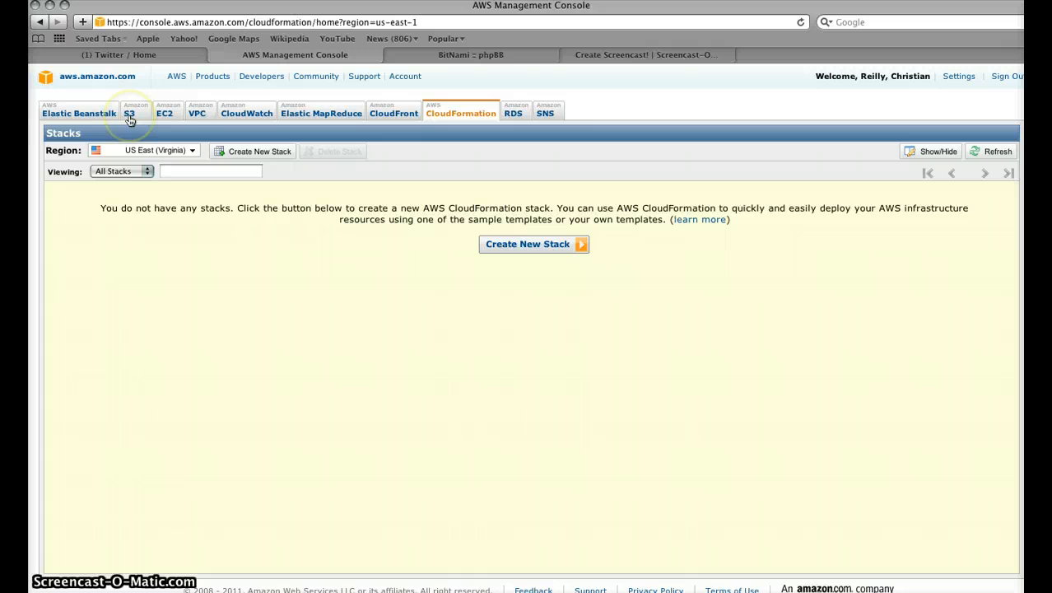
mouse_move(197, 119)
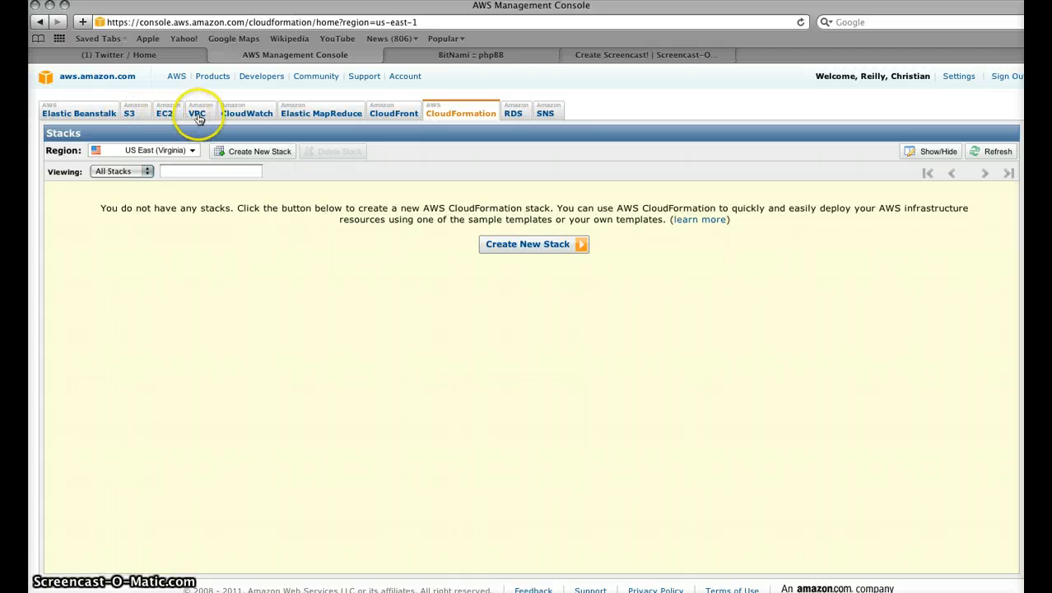
mouse_move(244, 118)
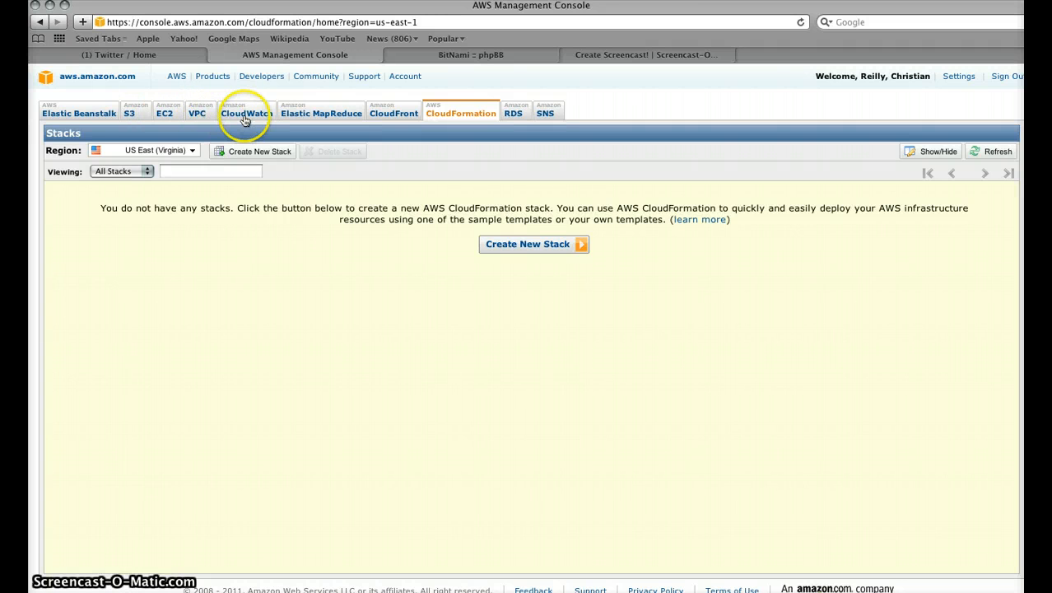
mouse_move(373, 112)
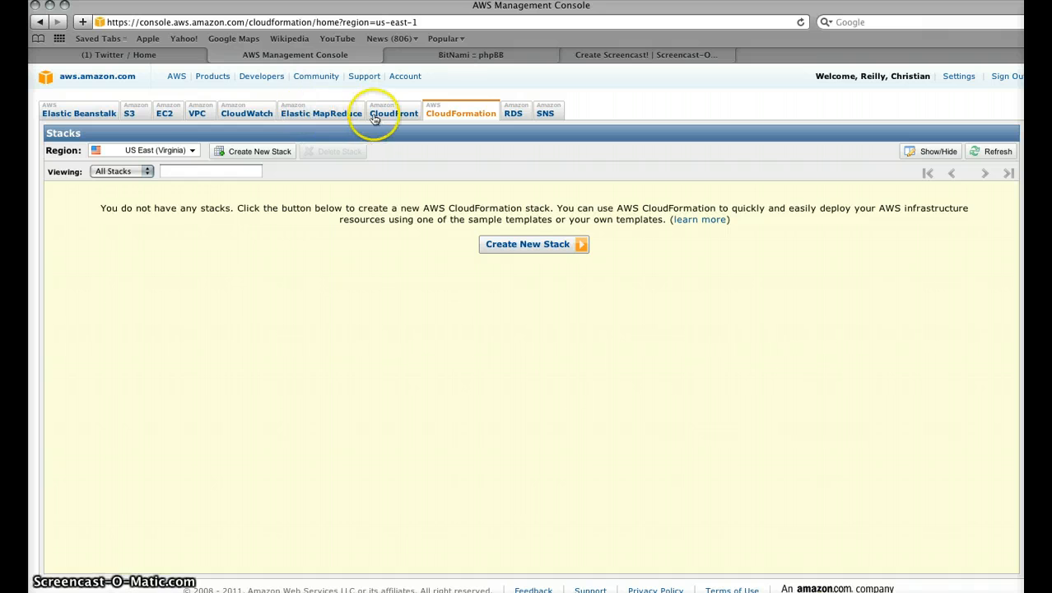
mouse_move(454, 112)
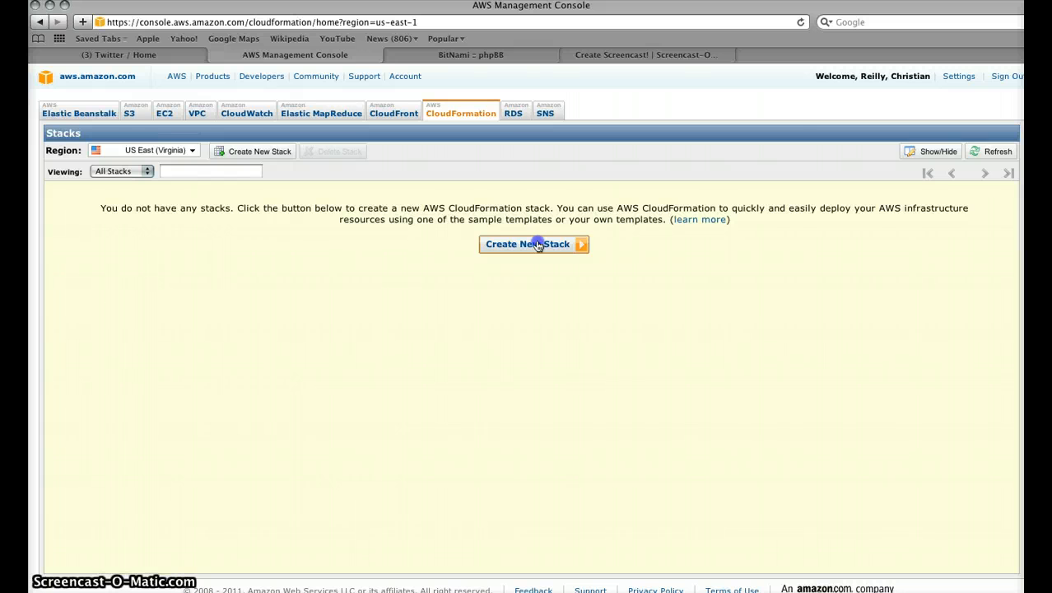
- Create a new stack named phpBB using the uploaded phpbb.template file and continue to parameters
click(533, 244)
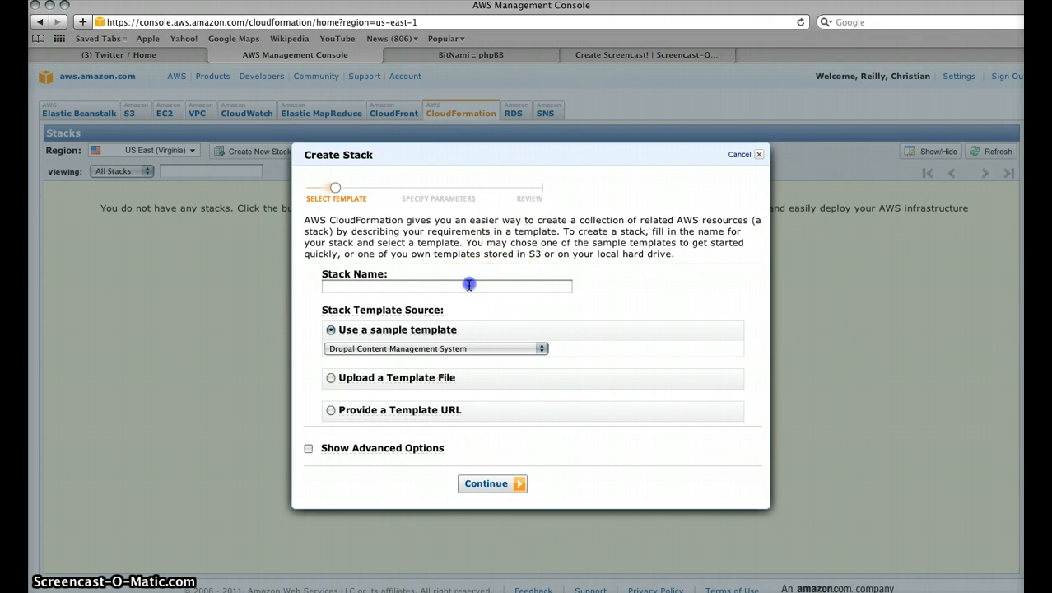
text(phpBB)
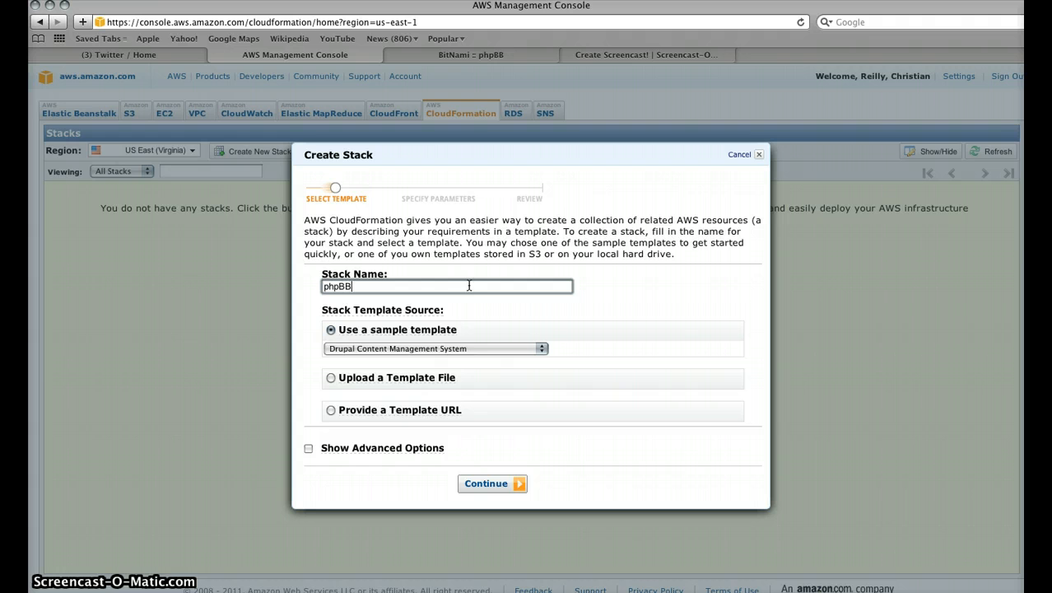
mouse_move(349, 355)
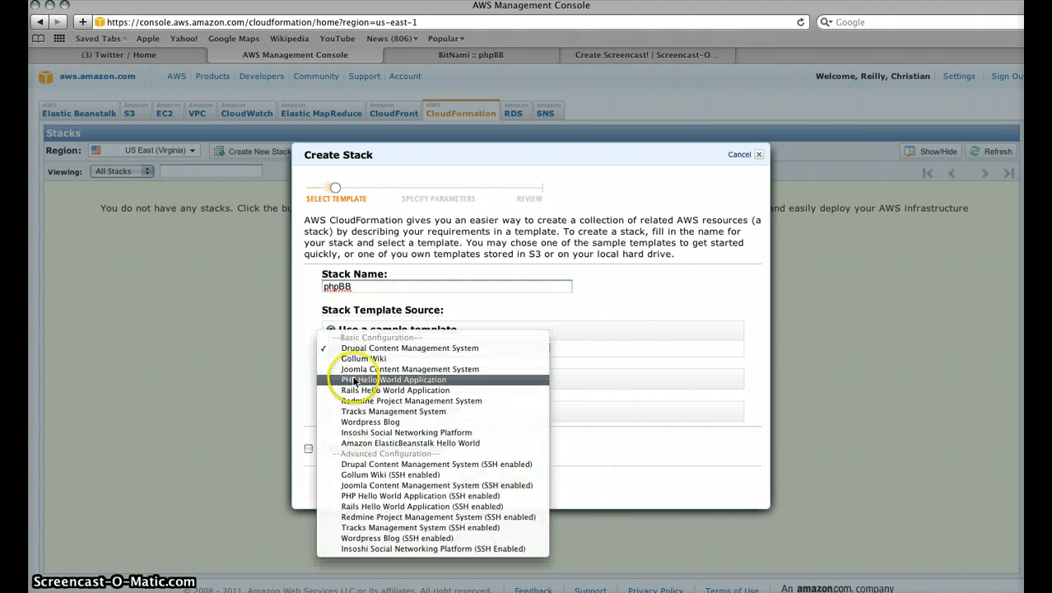
click(434, 349)
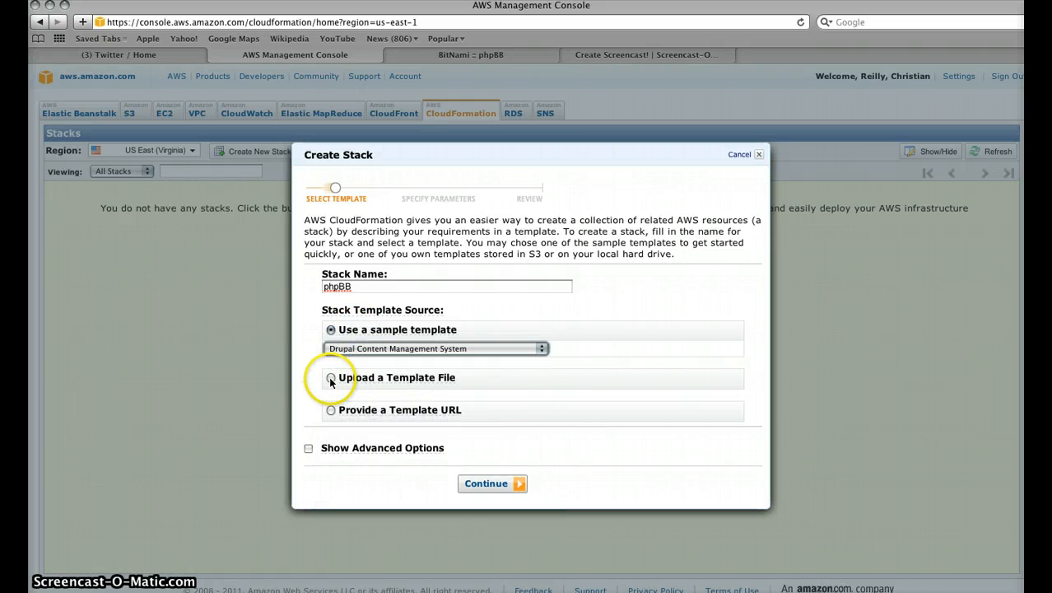
click(331, 377)
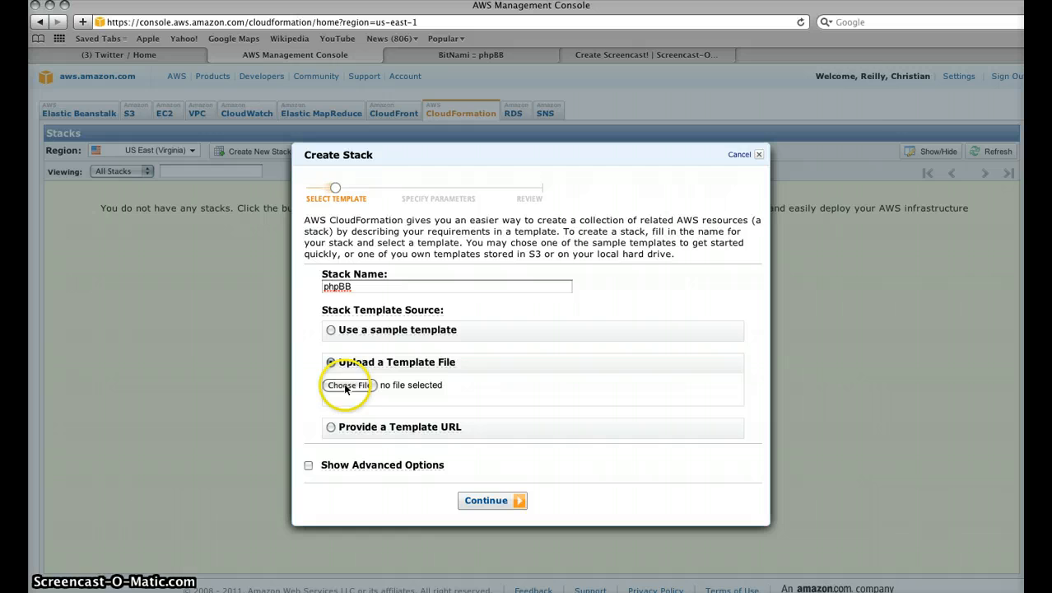
click(348, 385)
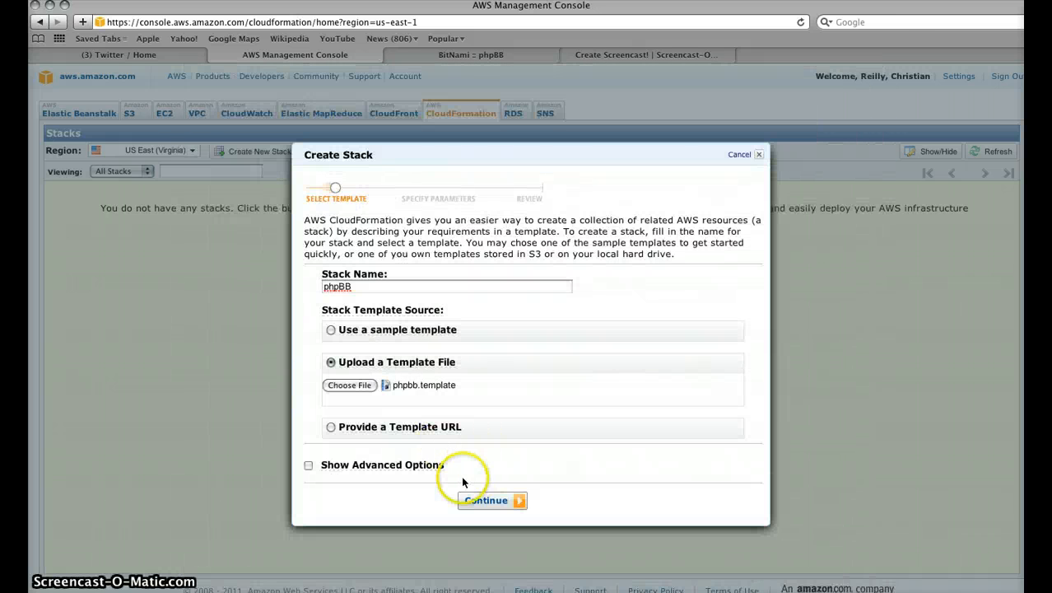
click(486, 500)
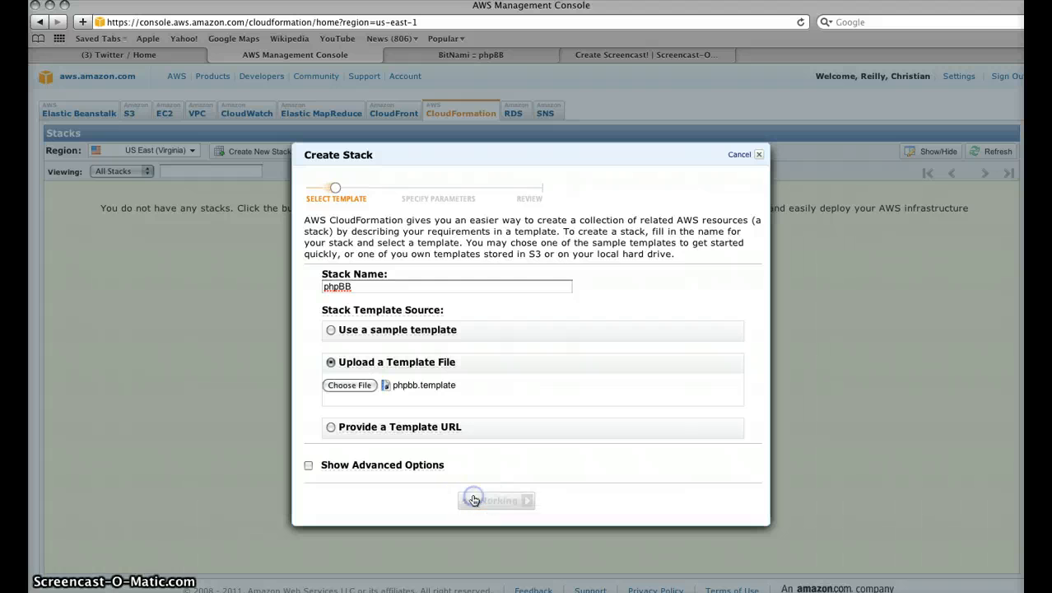
- Set BitnamiUser 'christian', the email 'christian.' address and a new password
click(495, 500)
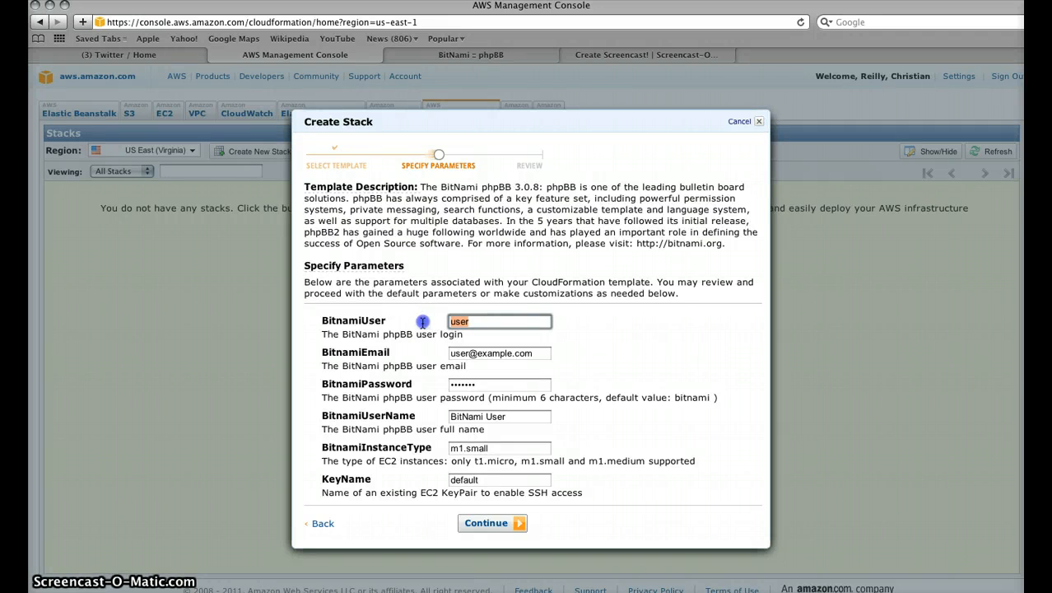
text(christian)
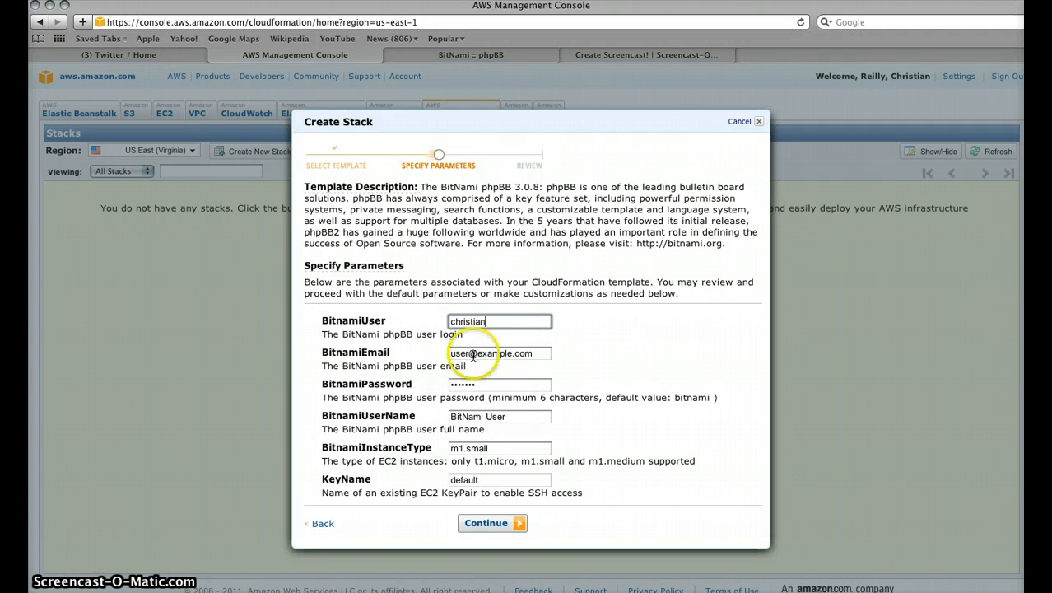
click(500, 352)
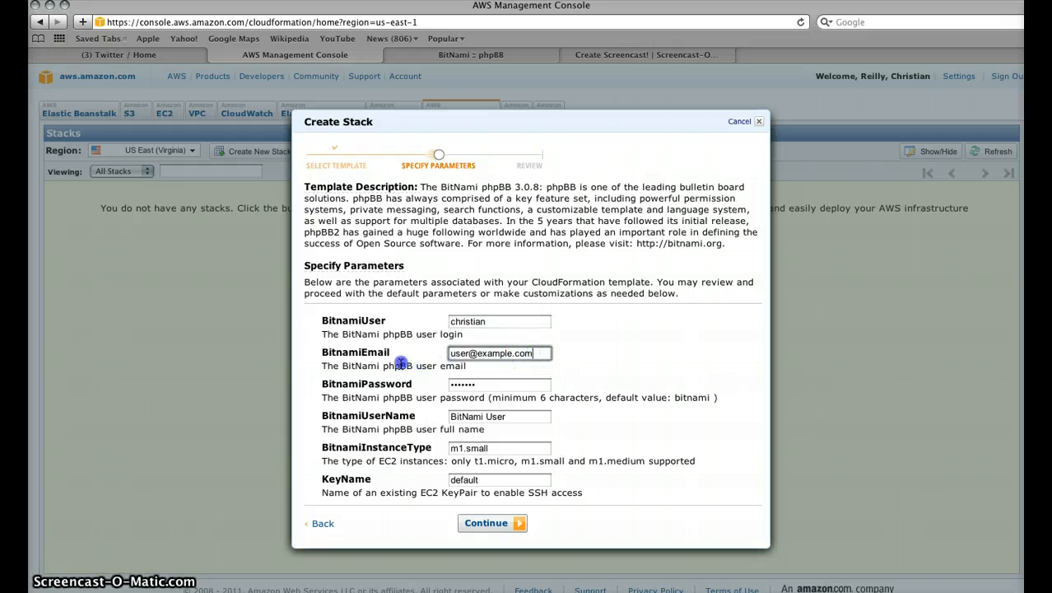
text(christian.reilly)
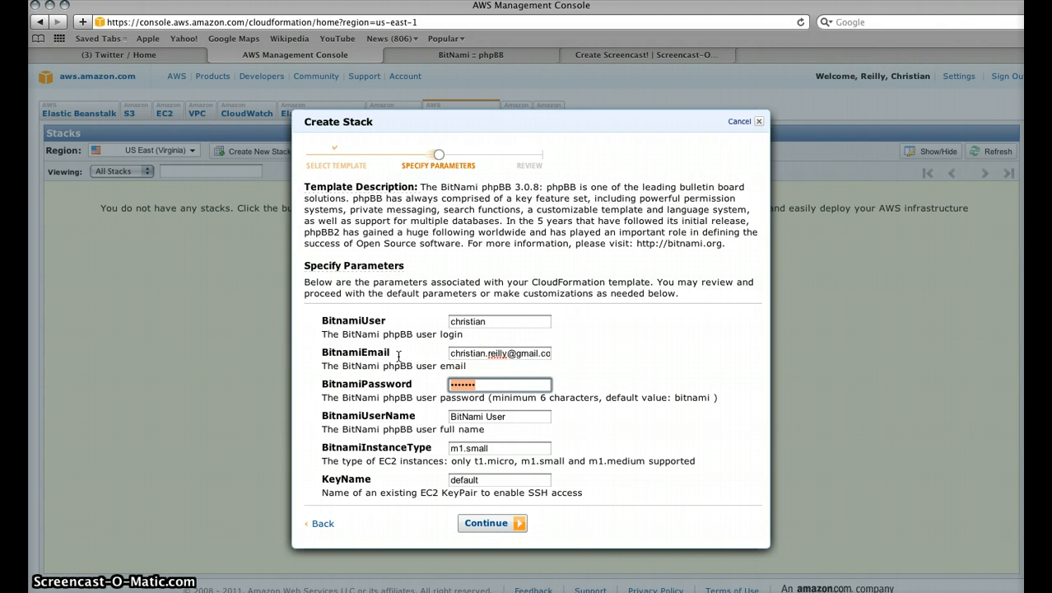
key(Backspace)
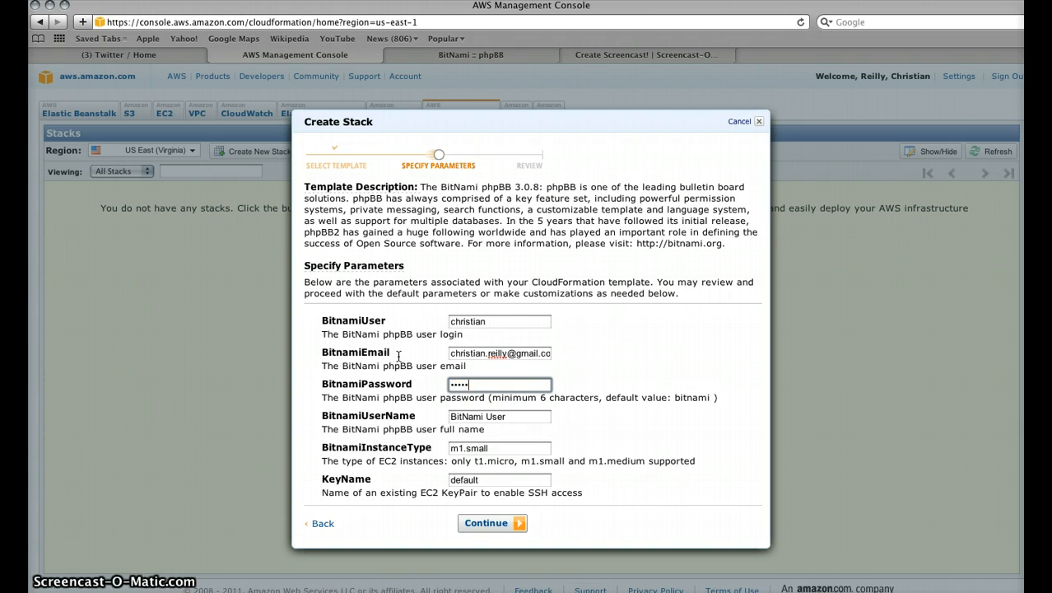
text(•••)
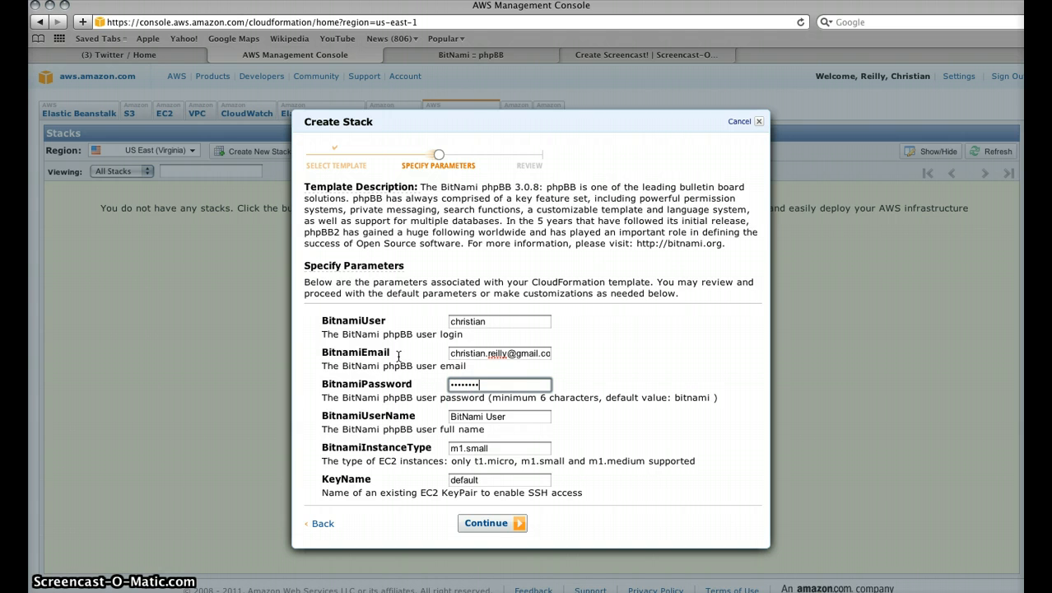
- Replace the full name and set KeyName to StackOne, then continue to review
triple_click(499, 415)
text(christian)
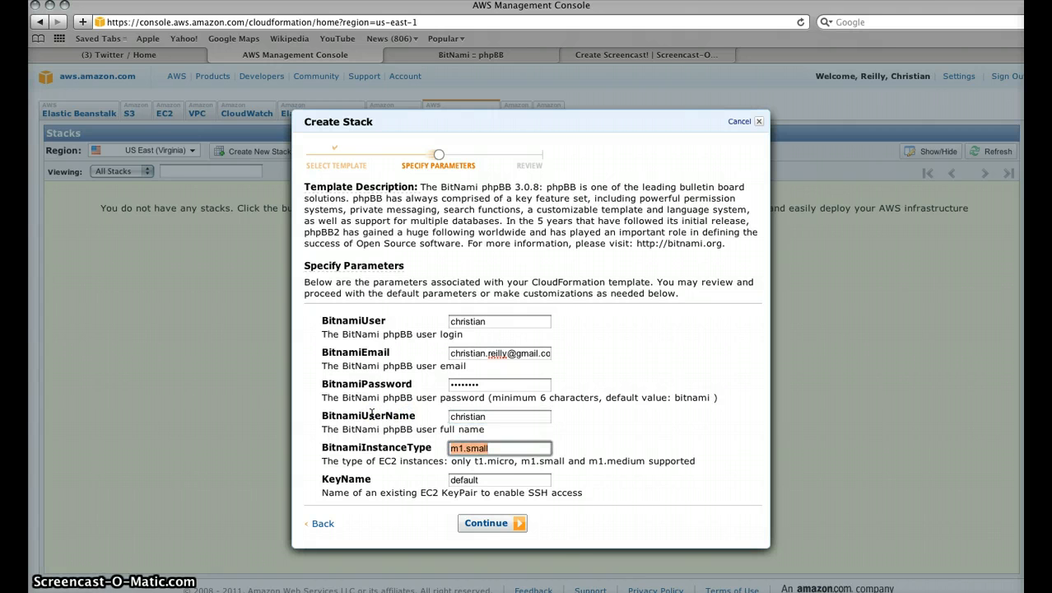
click(499, 480)
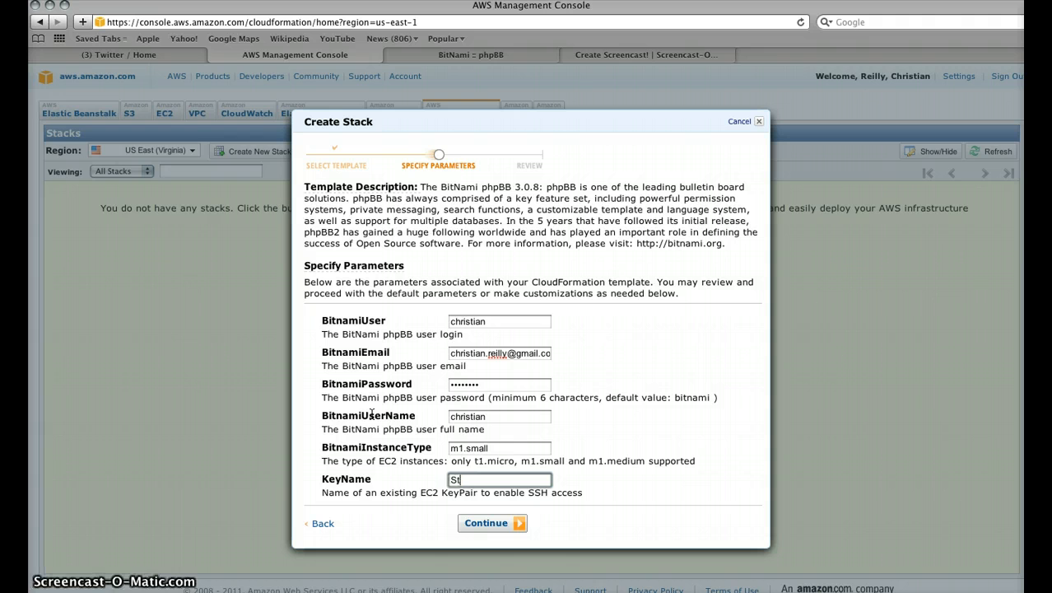
text(StackOne)
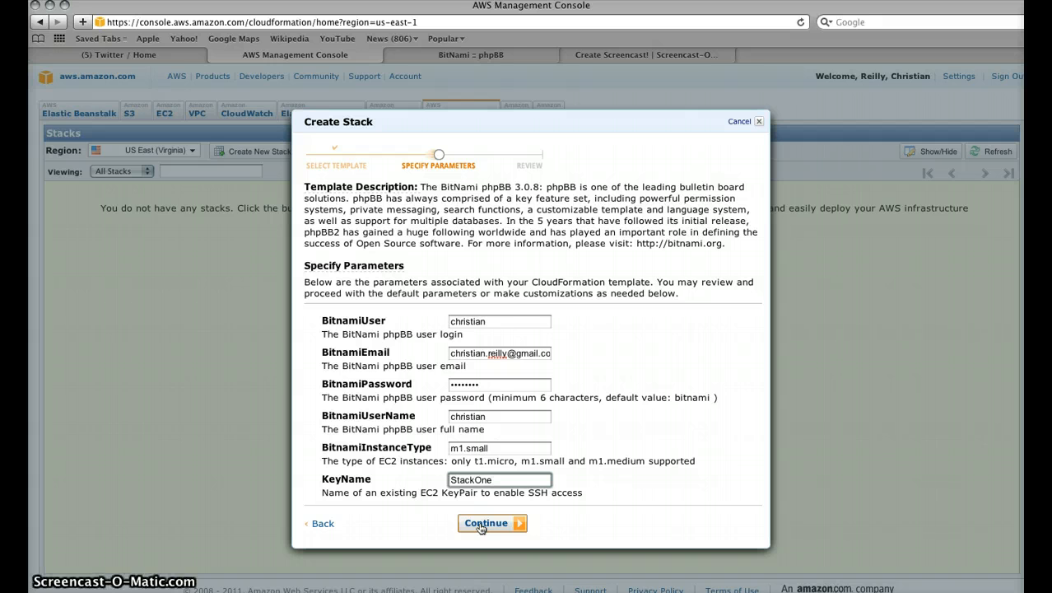
click(490, 523)
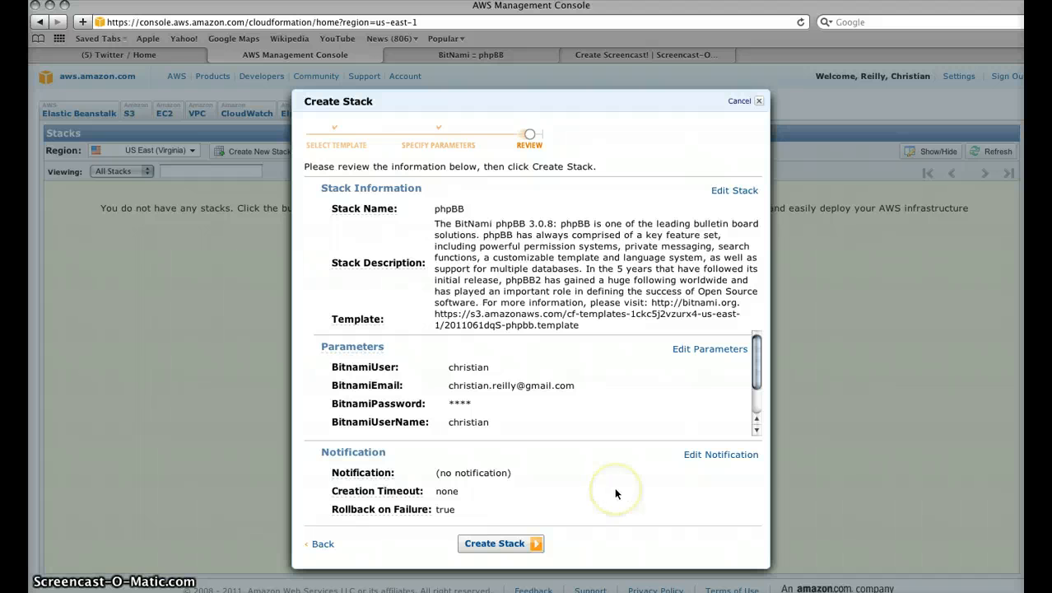
mouse_move(713, 459)
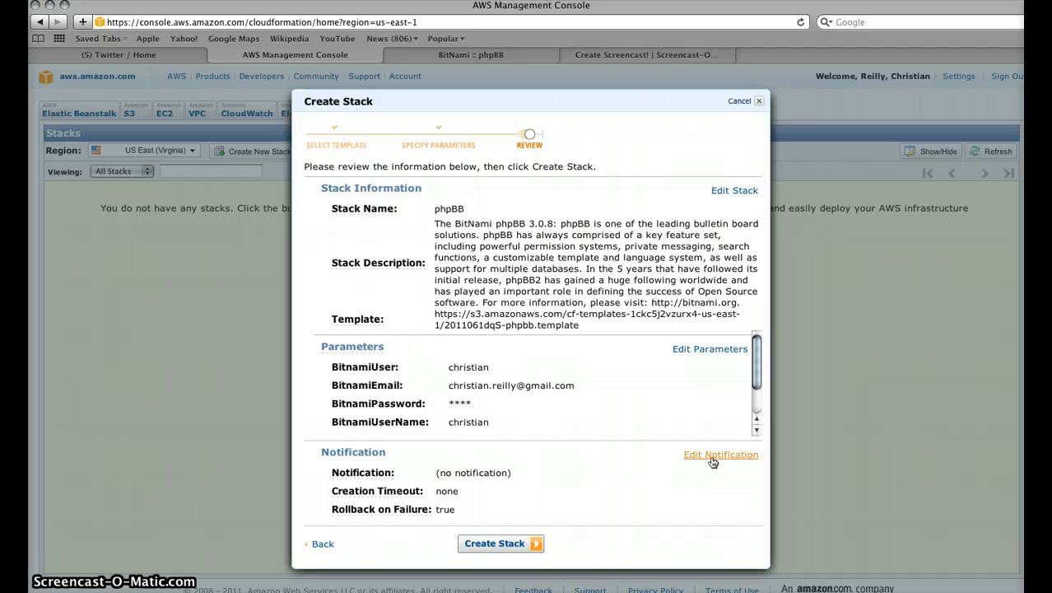
mouse_move(756, 370)
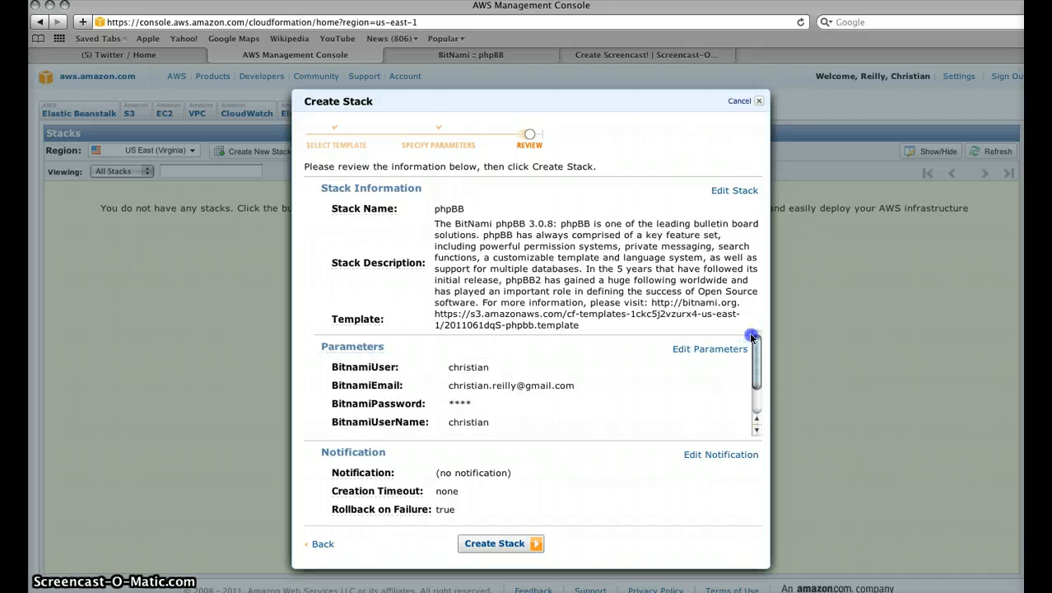
- Launch creation of the phpBB stack from the review summary
click(494, 544)
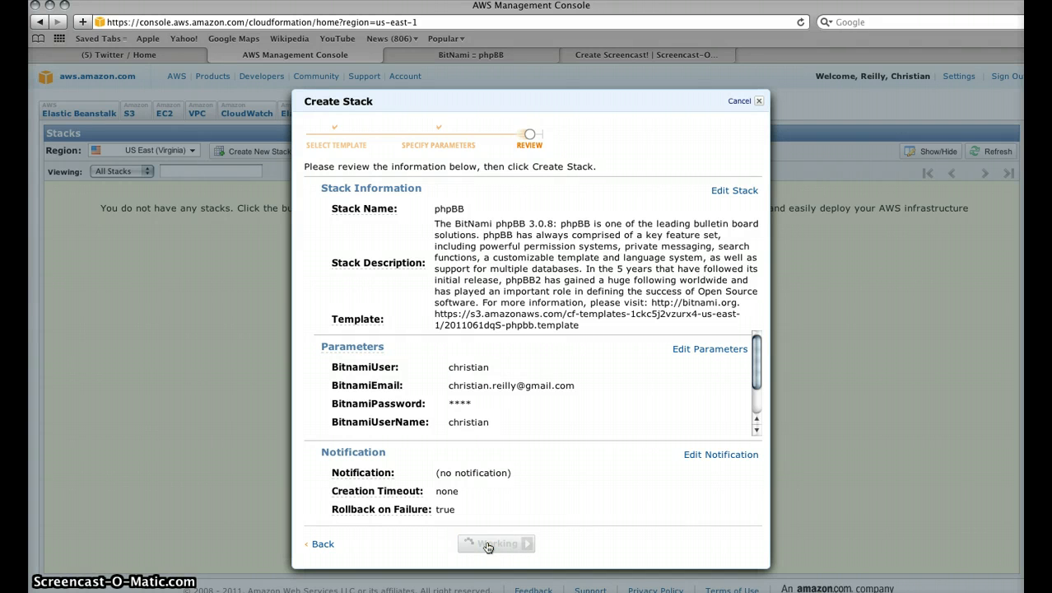
click(494, 543)
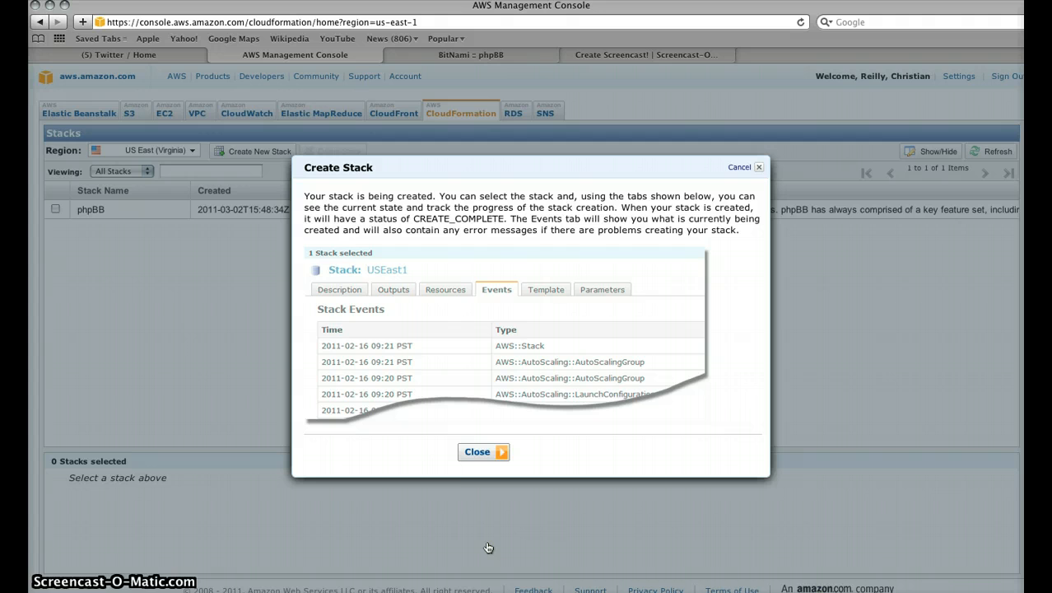
- Dismiss the stack creation notice, leaving phpBB listed as CREATE_IN_PROGRESS
click(478, 451)
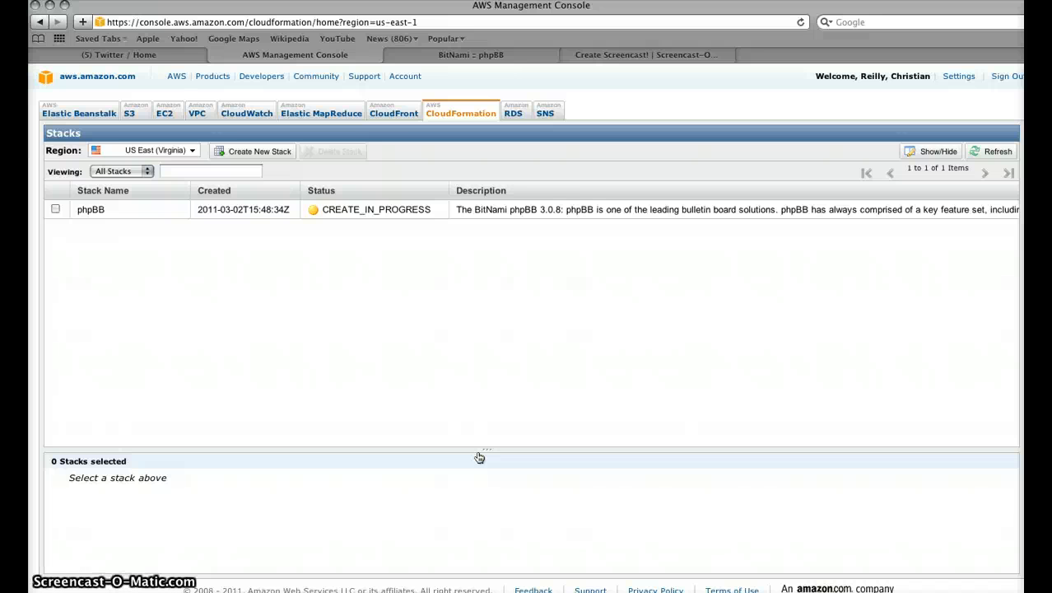
mouse_move(415, 305)
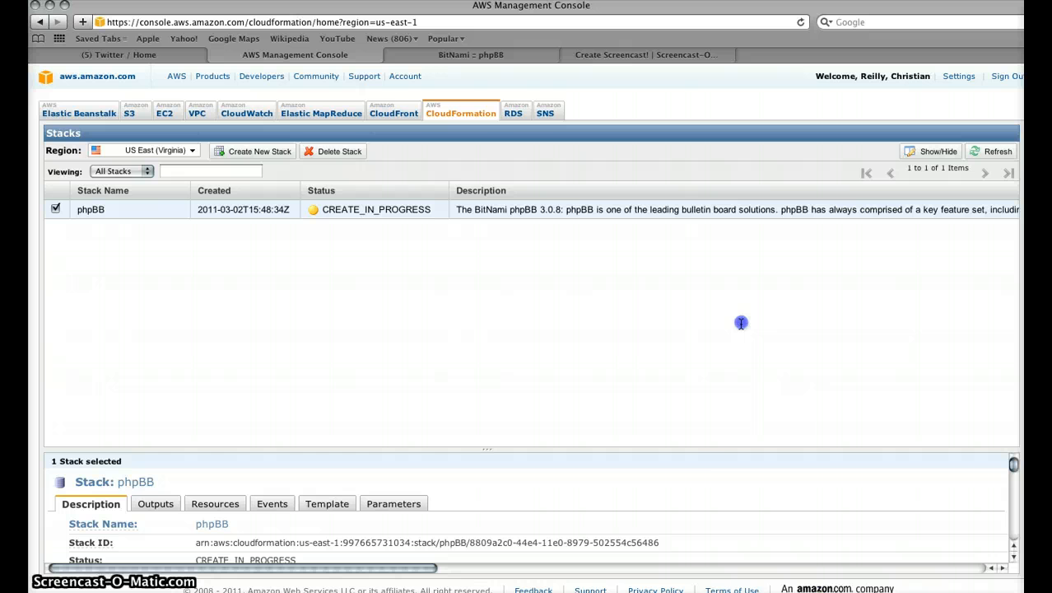
mouse_move(695, 451)
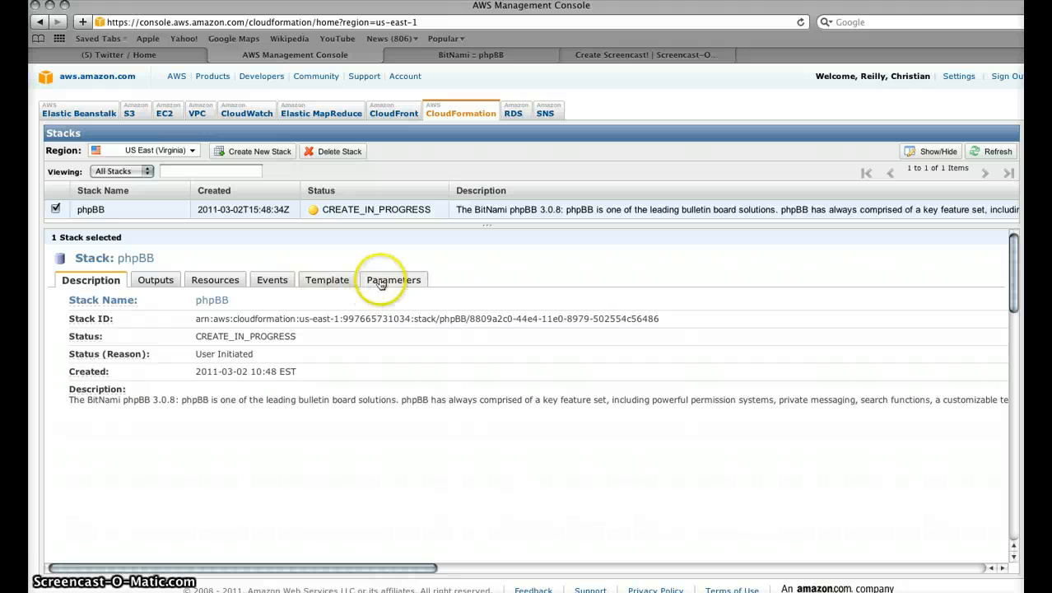
- Inspect the phpBB stack's Outputs, Resources, Events and Template sections while it builds
click(152, 279)
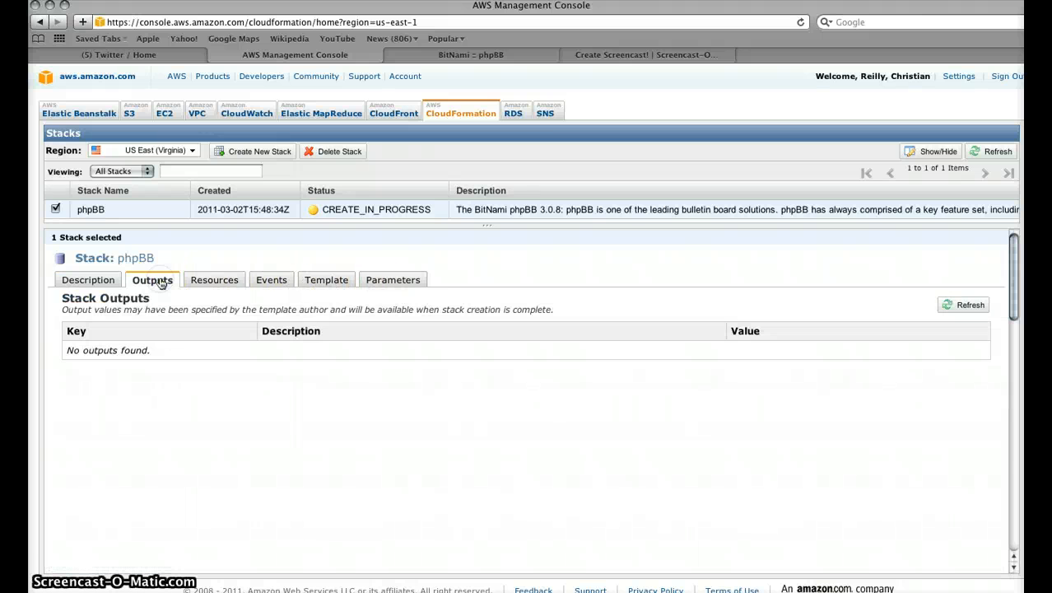
mouse_move(214, 280)
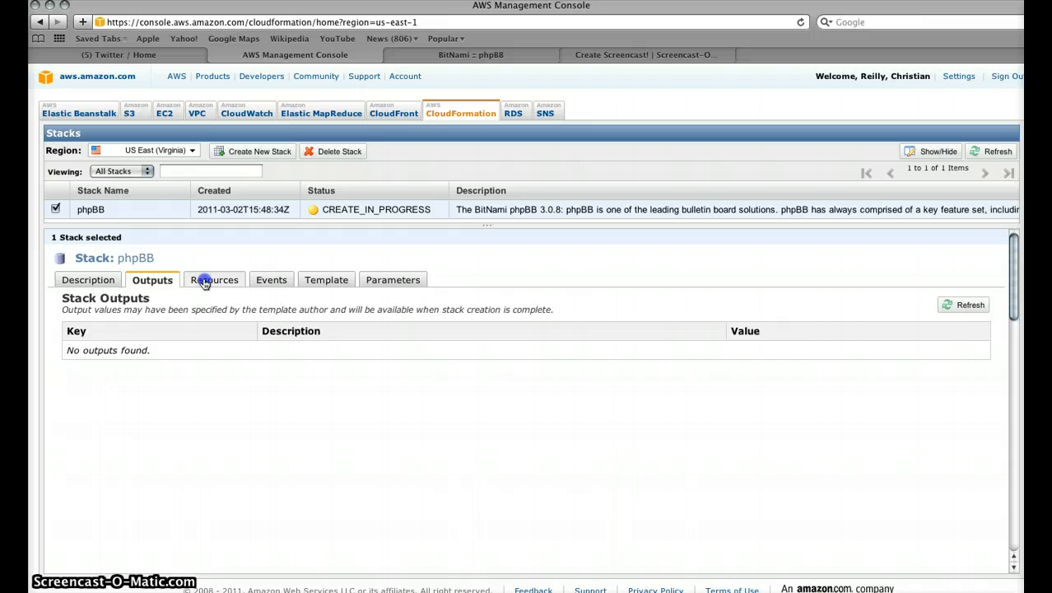
click(211, 279)
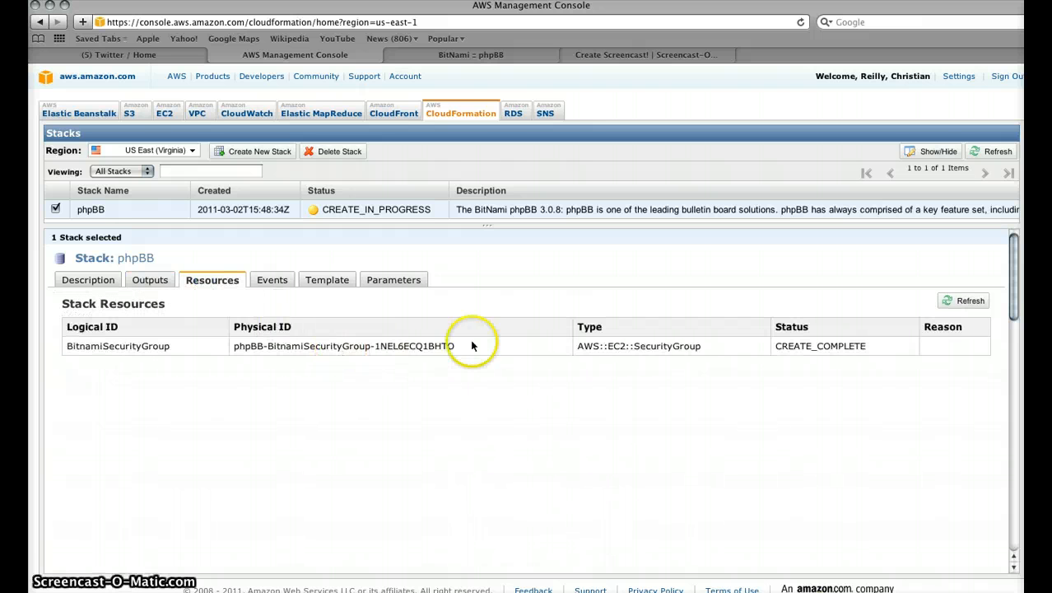
mouse_move(823, 335)
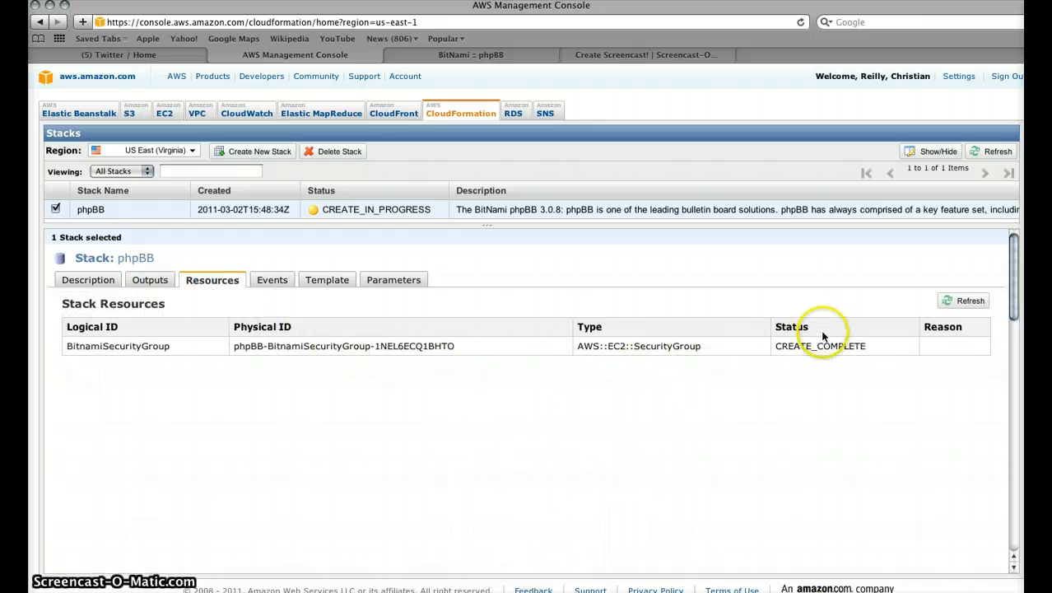
click(272, 280)
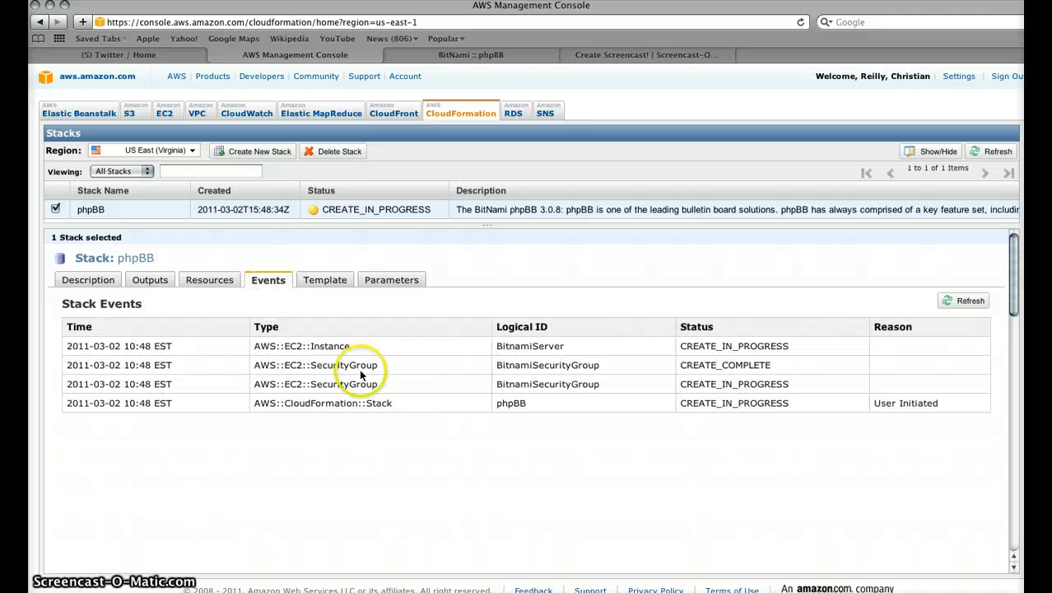
mouse_move(387, 311)
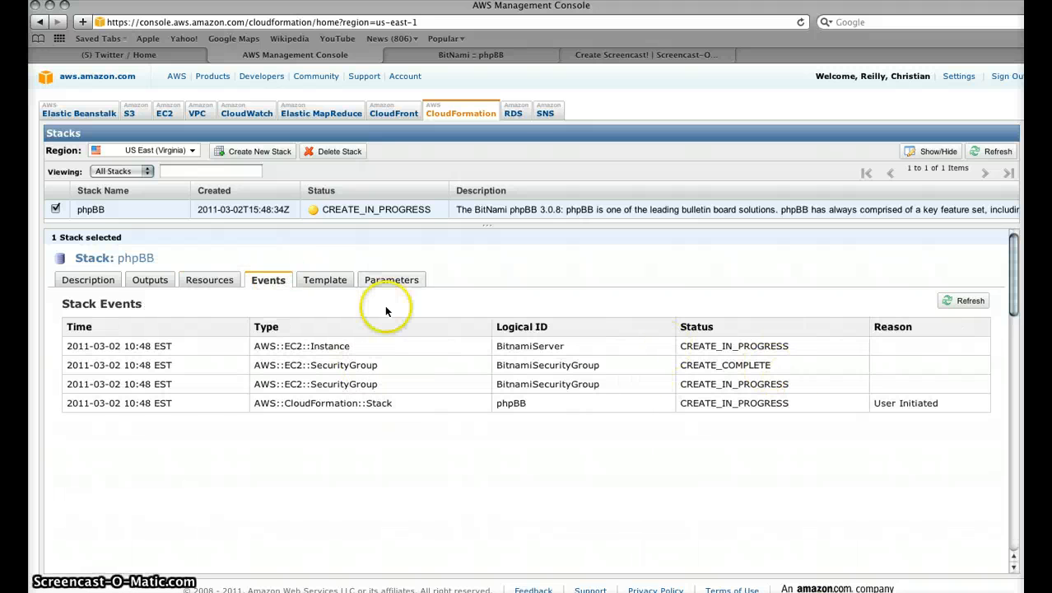
click(323, 280)
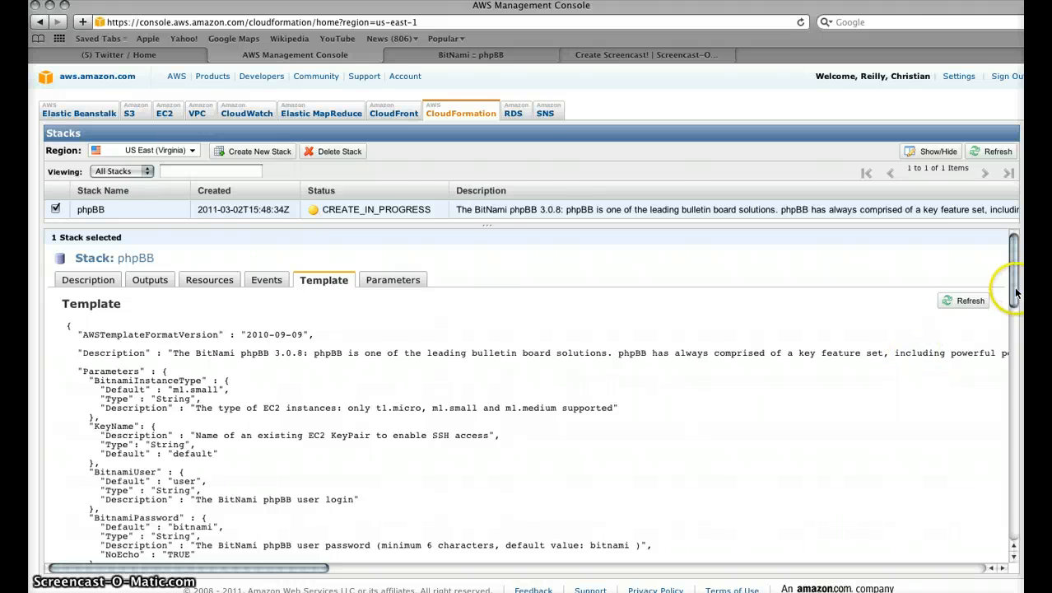
scroll(down, 3)
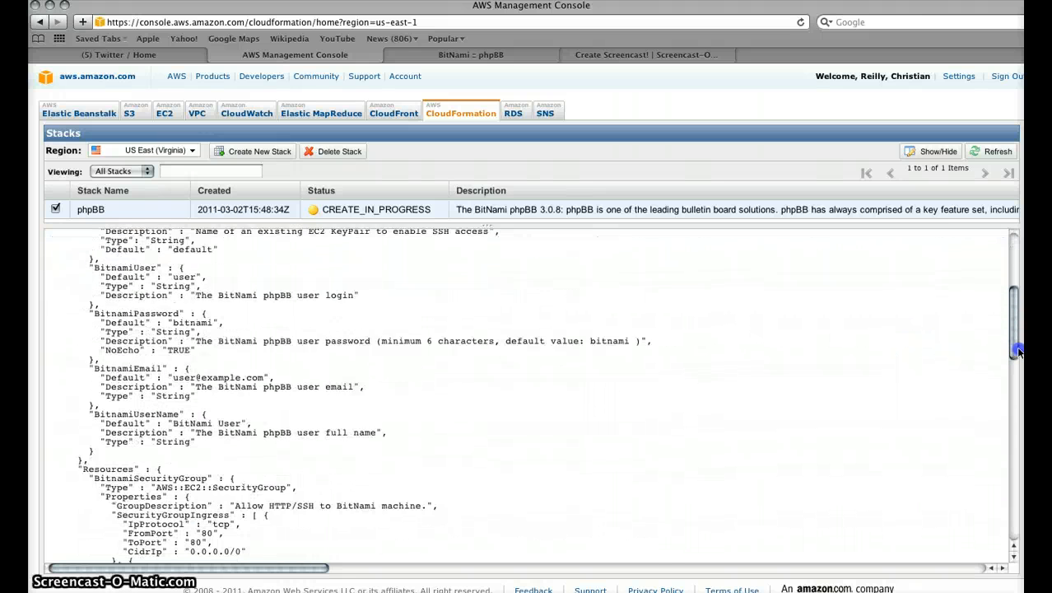
scroll(down, 3)
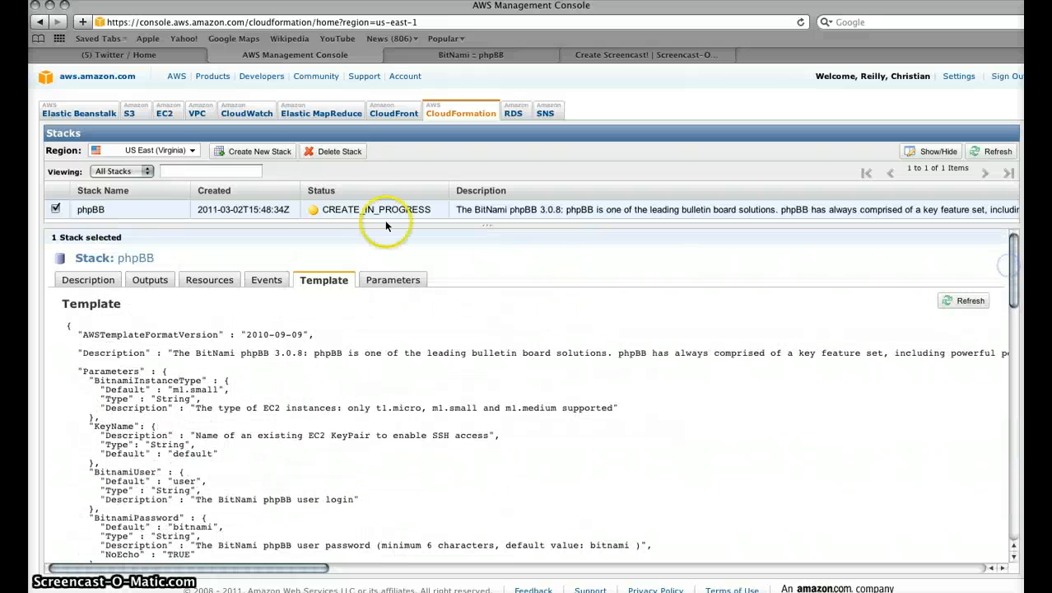
- Check the stack's parameters, refresh until phpBB shows CREATE_COMPLETE, and view its empty outputs
click(392, 280)
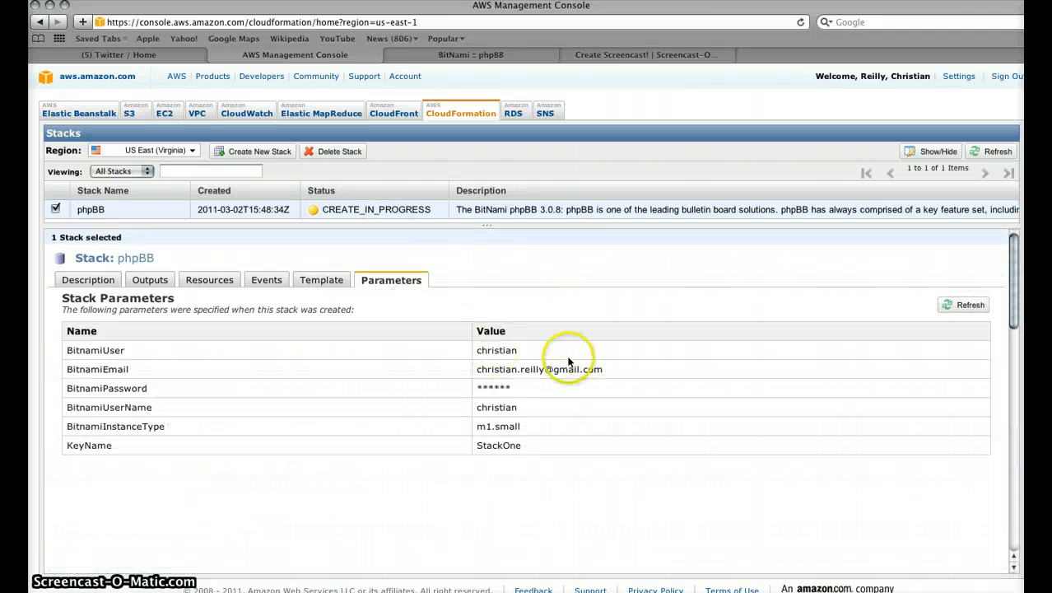
mouse_move(525, 441)
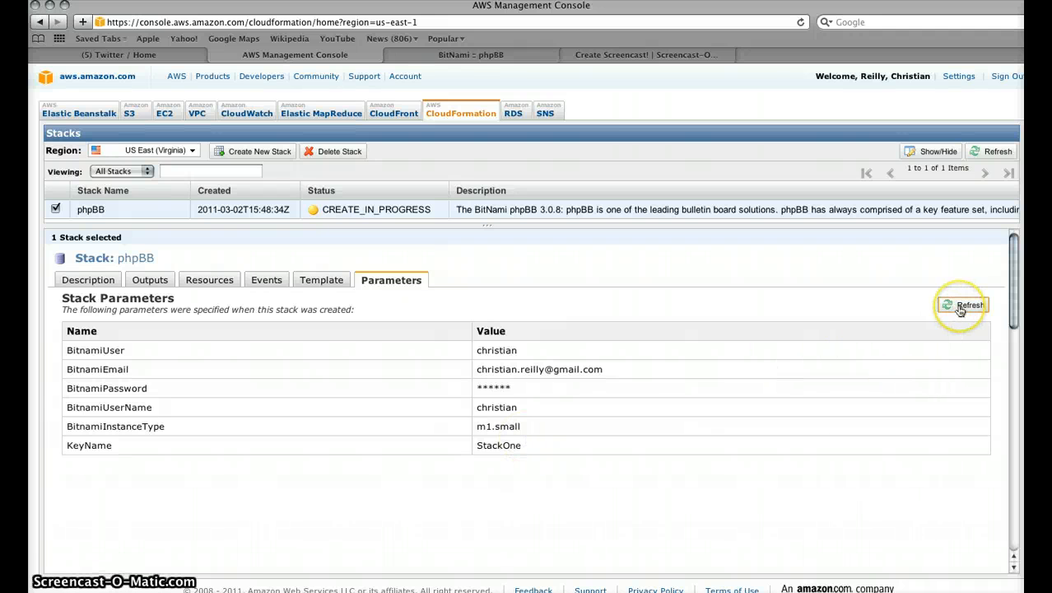
click(962, 305)
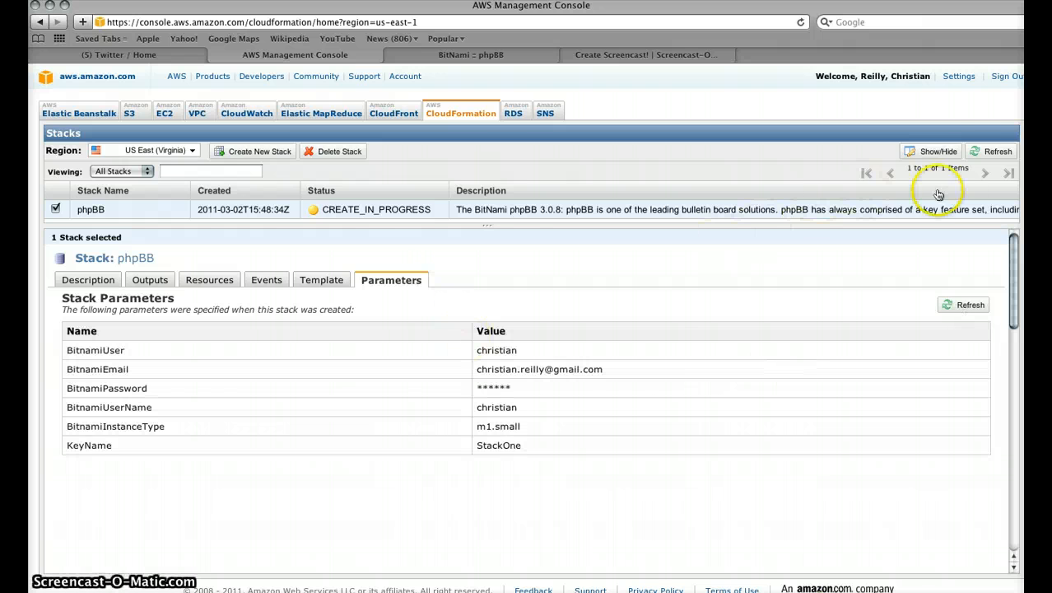
click(991, 152)
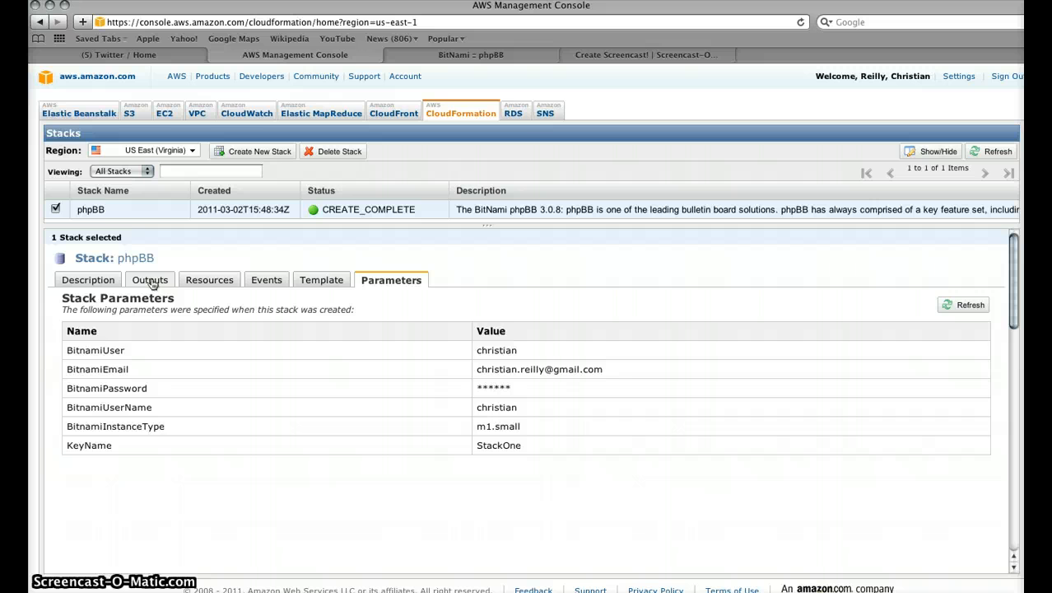
click(151, 280)
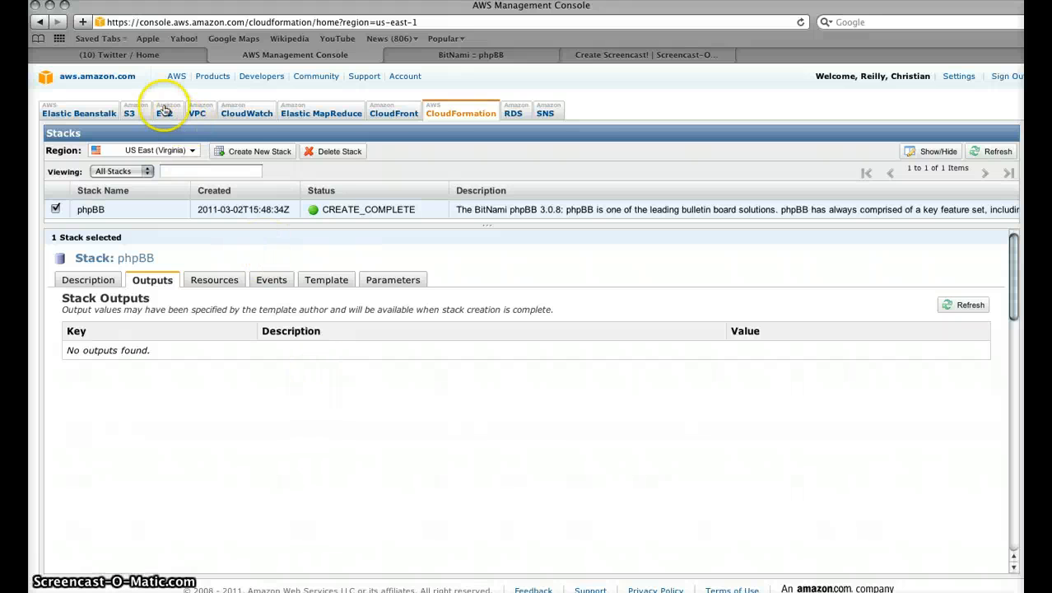
- Switch to the EC2 console and show the running instances, including the BitNami phpBB instance
click(167, 112)
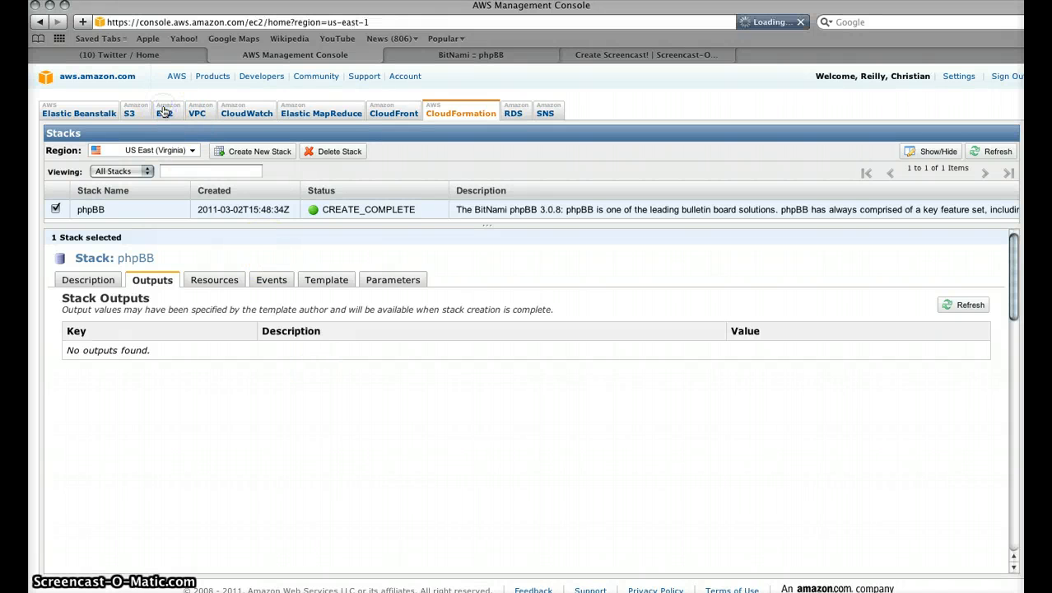
click(166, 109)
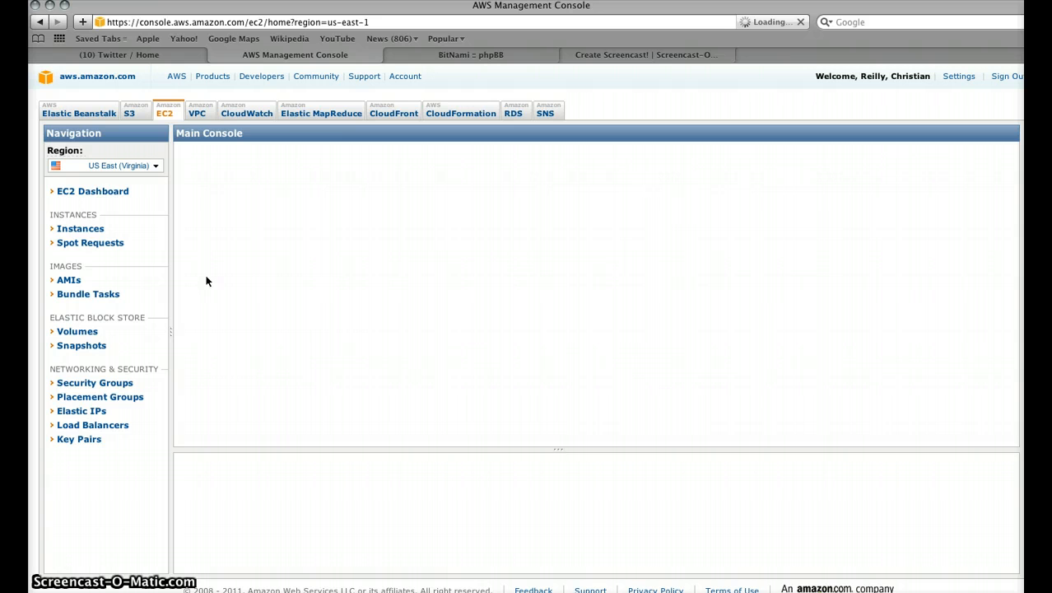
click(92, 191)
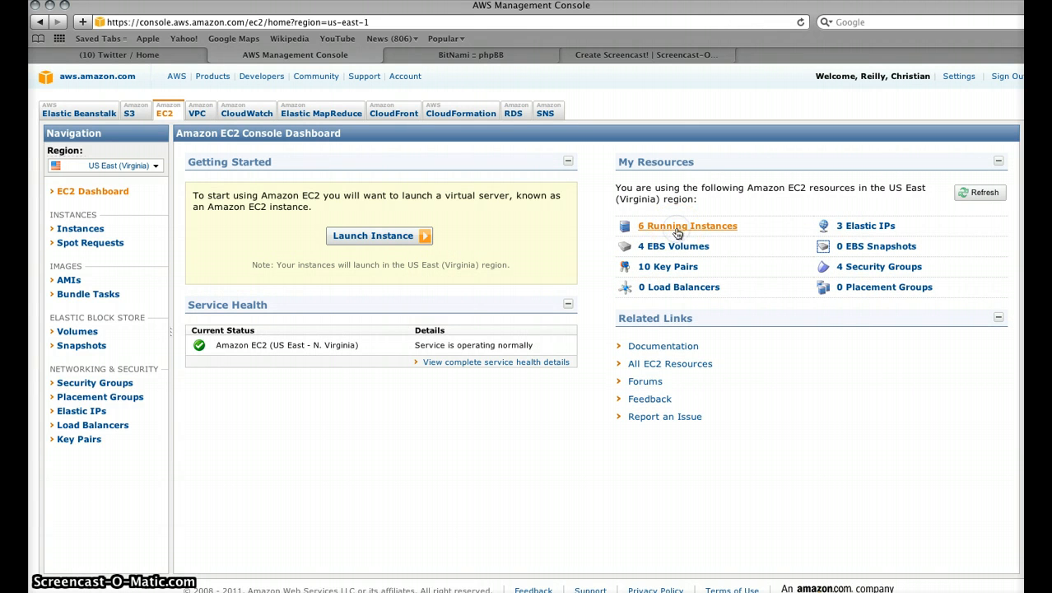
click(688, 226)
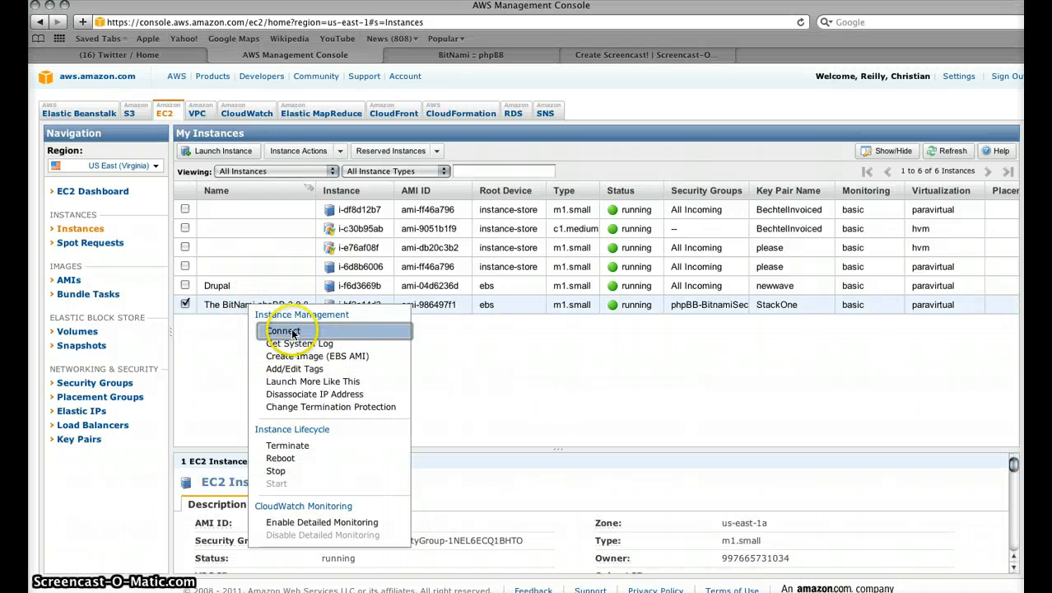
click(283, 330)
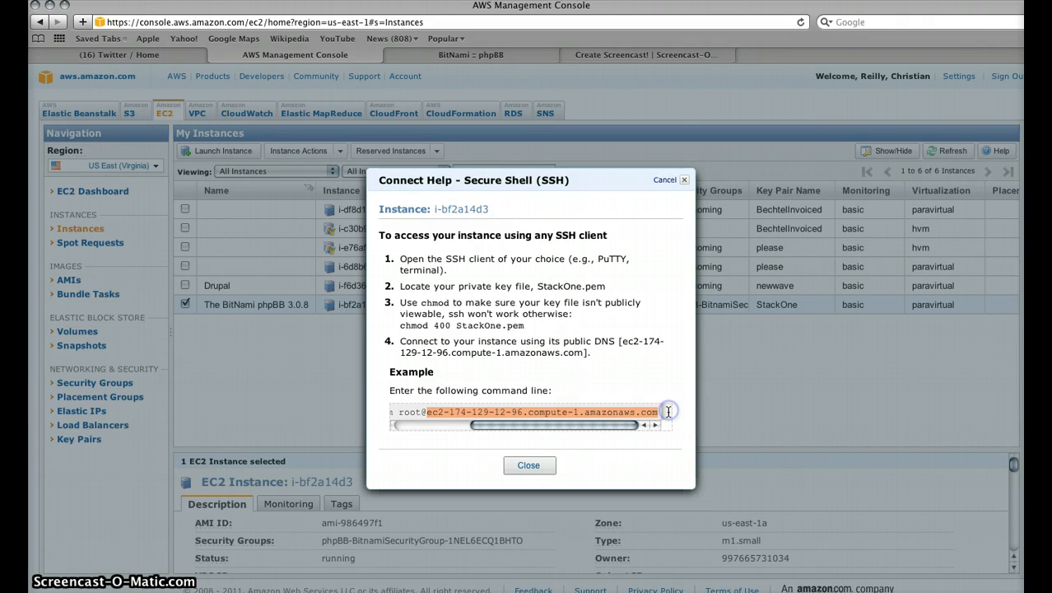
mouse_move(563, 438)
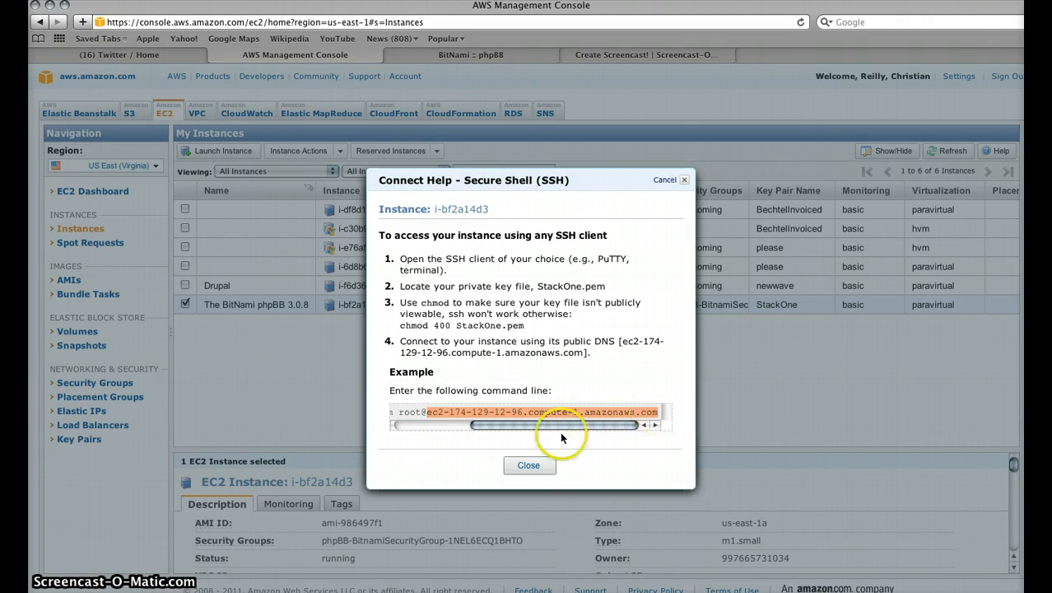
click(529, 464)
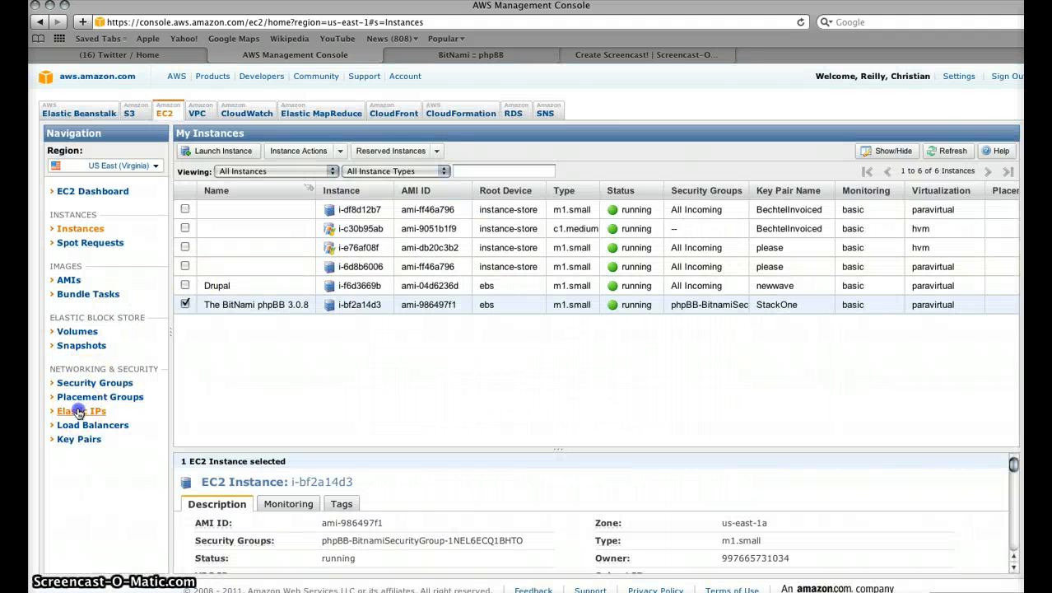
click(80, 410)
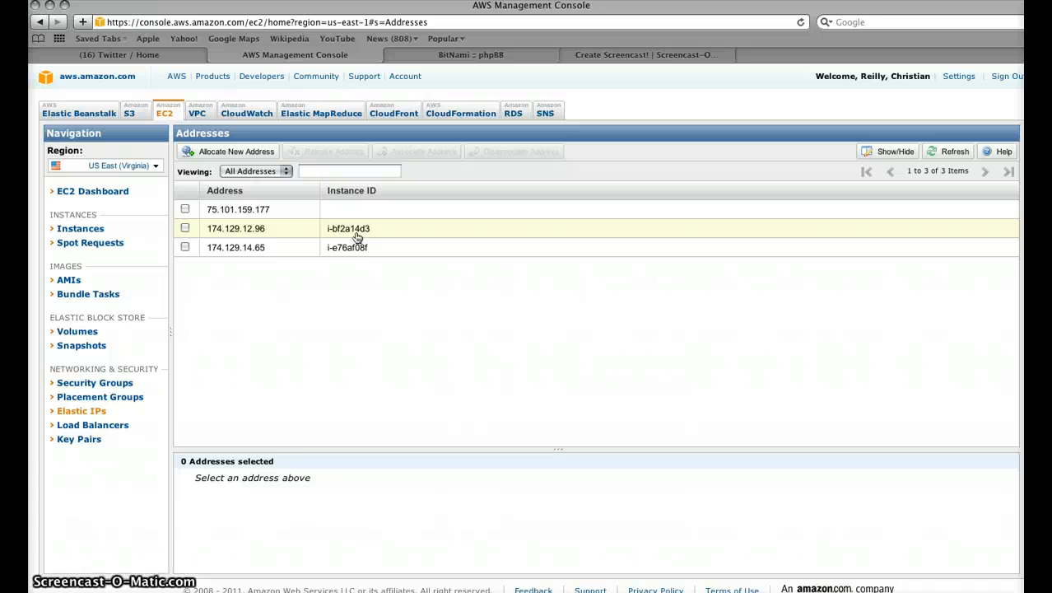
click(92, 191)
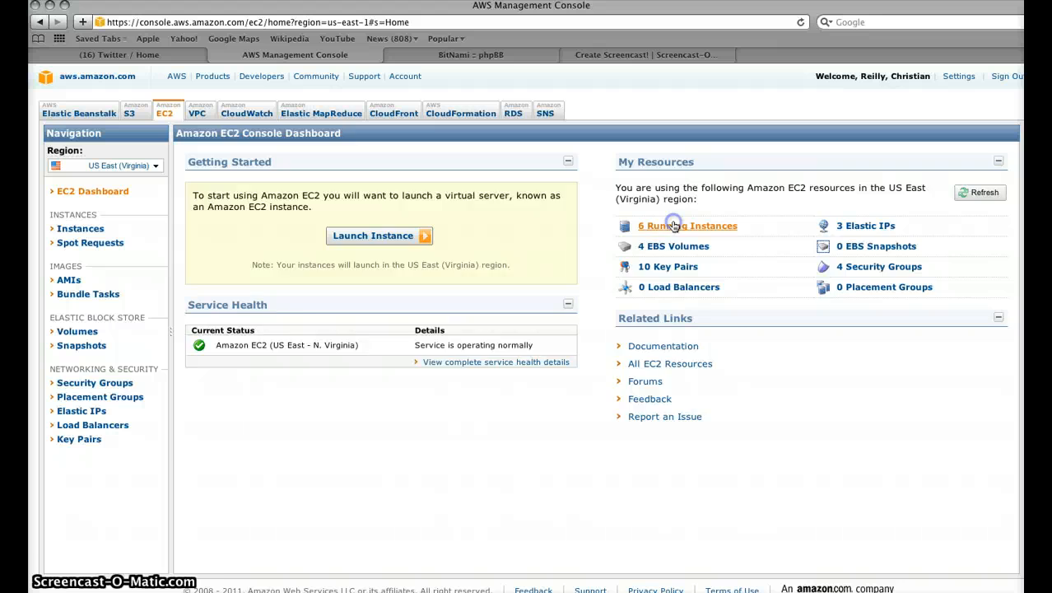
click(687, 226)
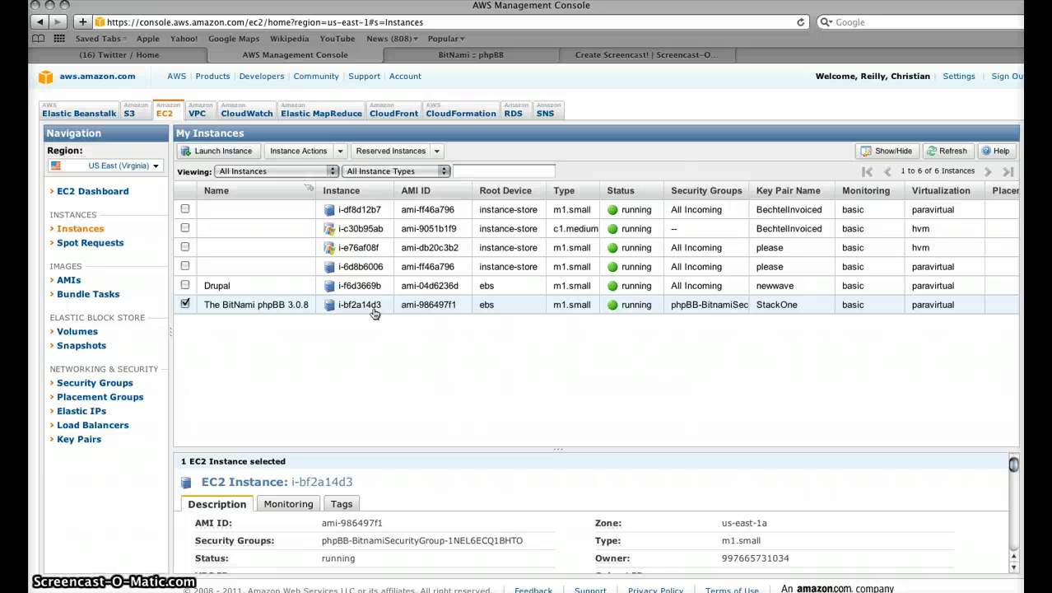
click(25, 6)
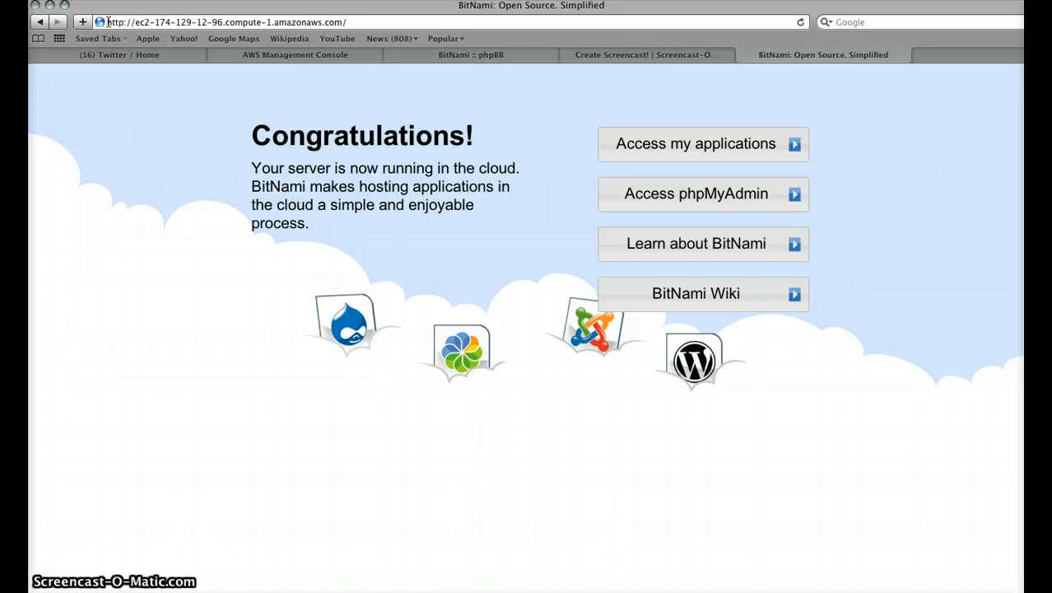
mouse_move(365, 66)
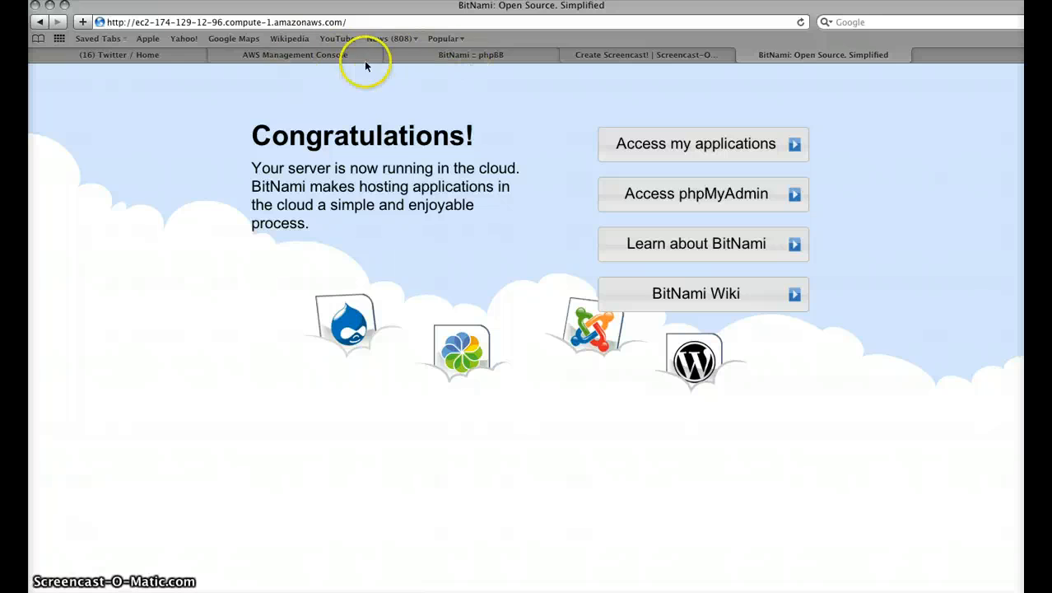
- Return from the Bitnami Congratulations page to the AWS console's EC2 Instances list
click(294, 54)
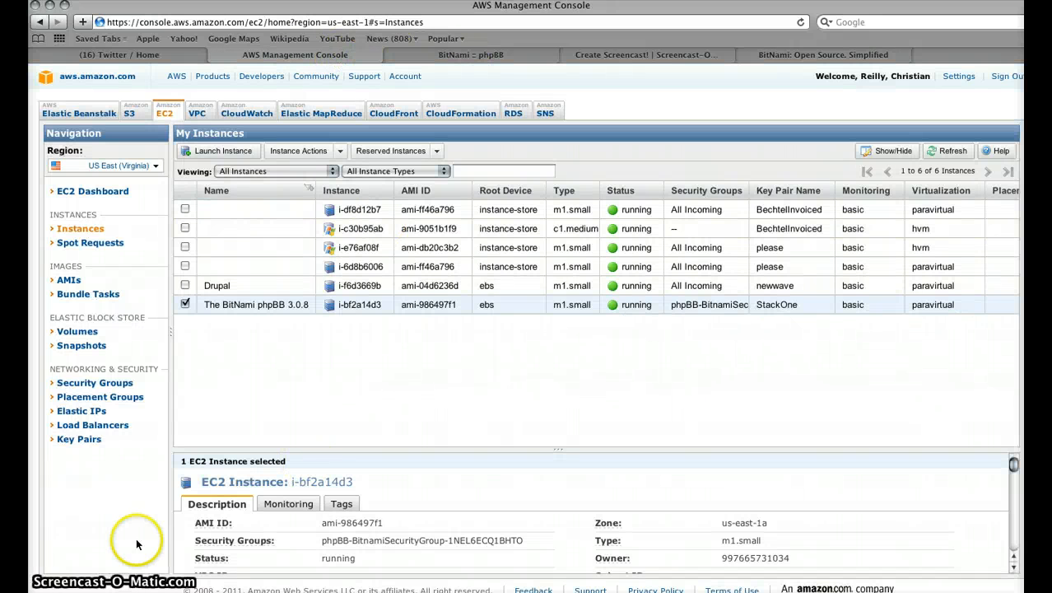